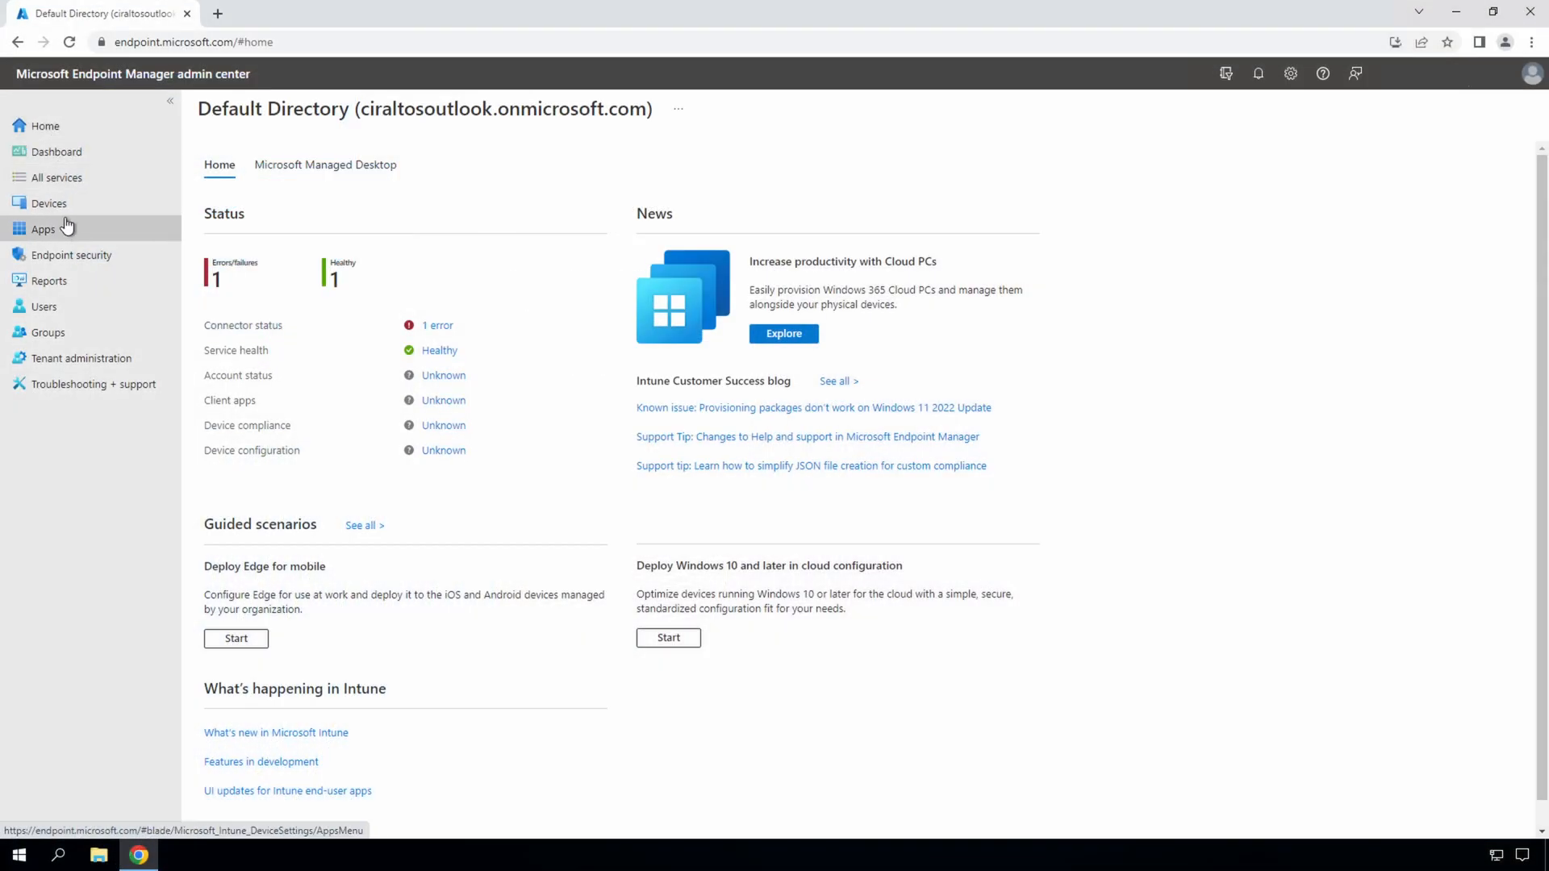
View the Reports overview, then return to the Devices overview showing no enrolled devices
left_click(48, 203)
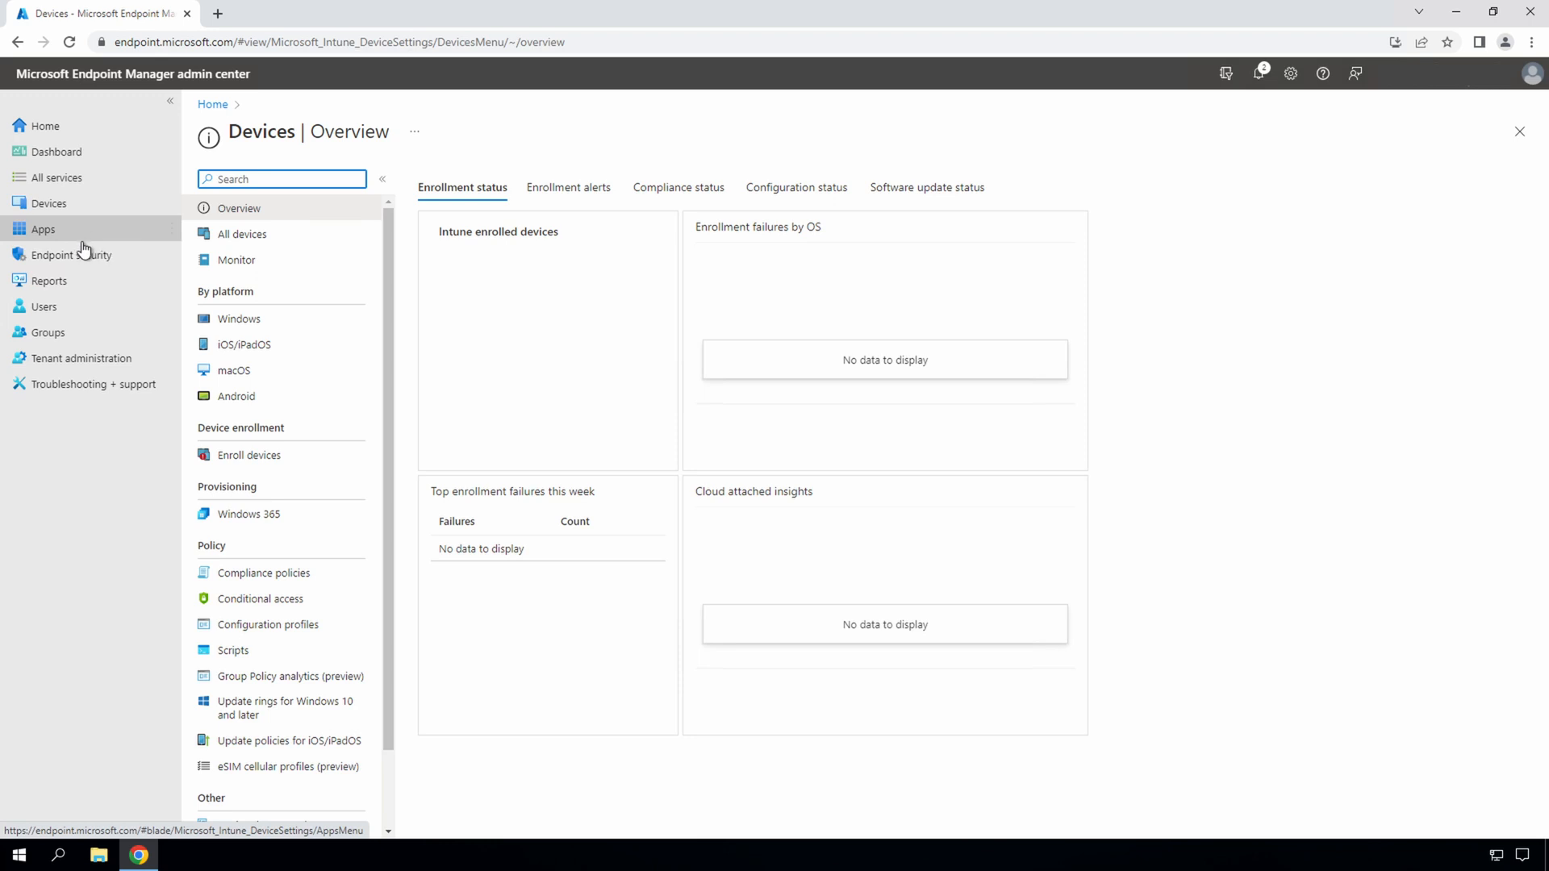
left_click(49, 280)
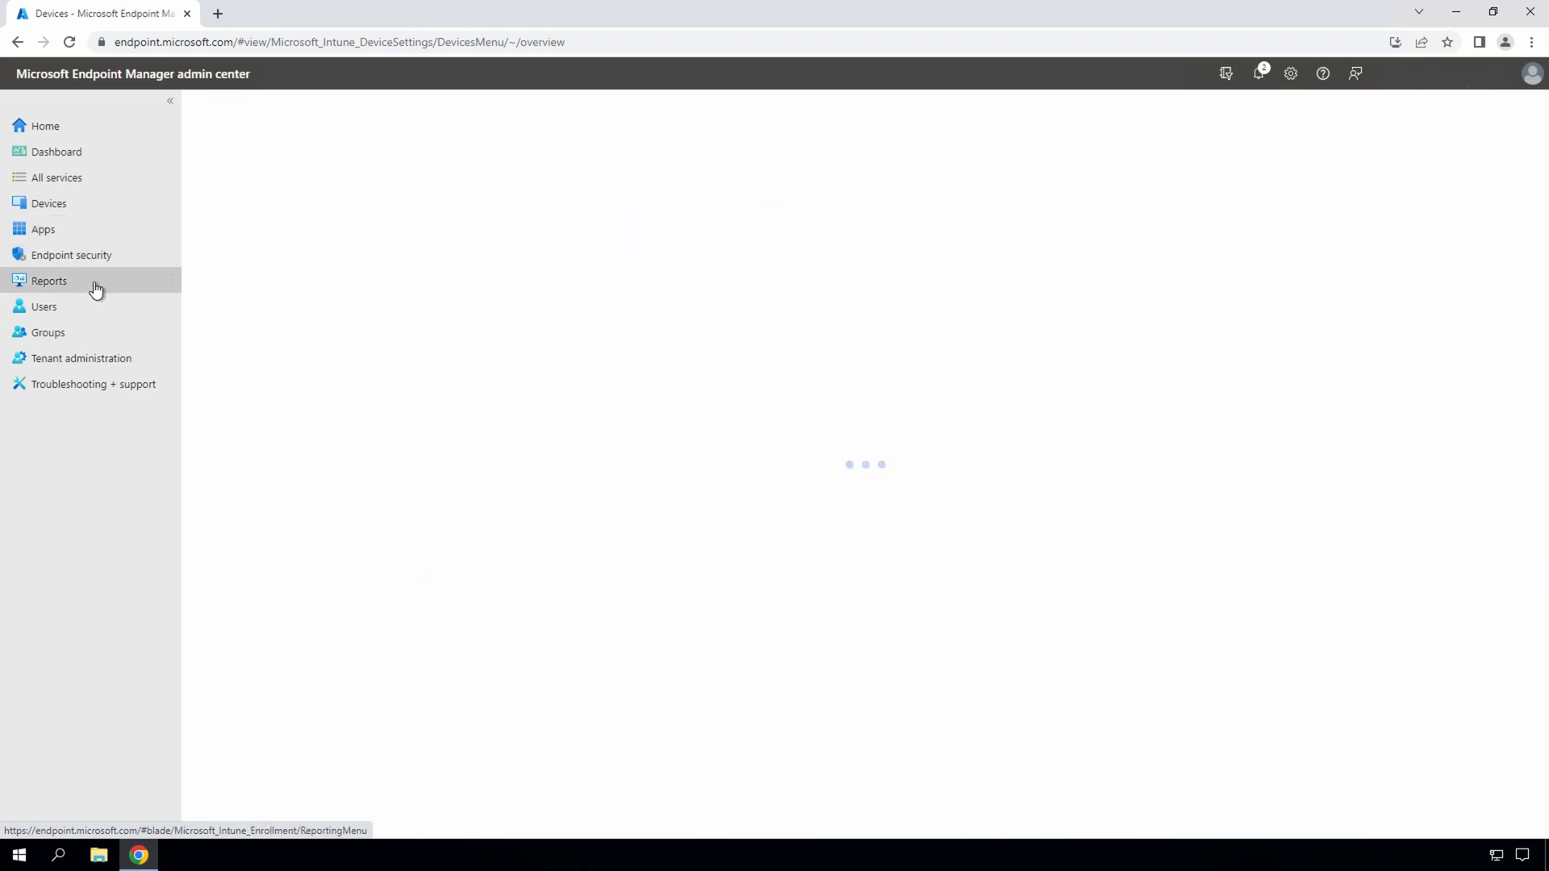
left_click(48, 281)
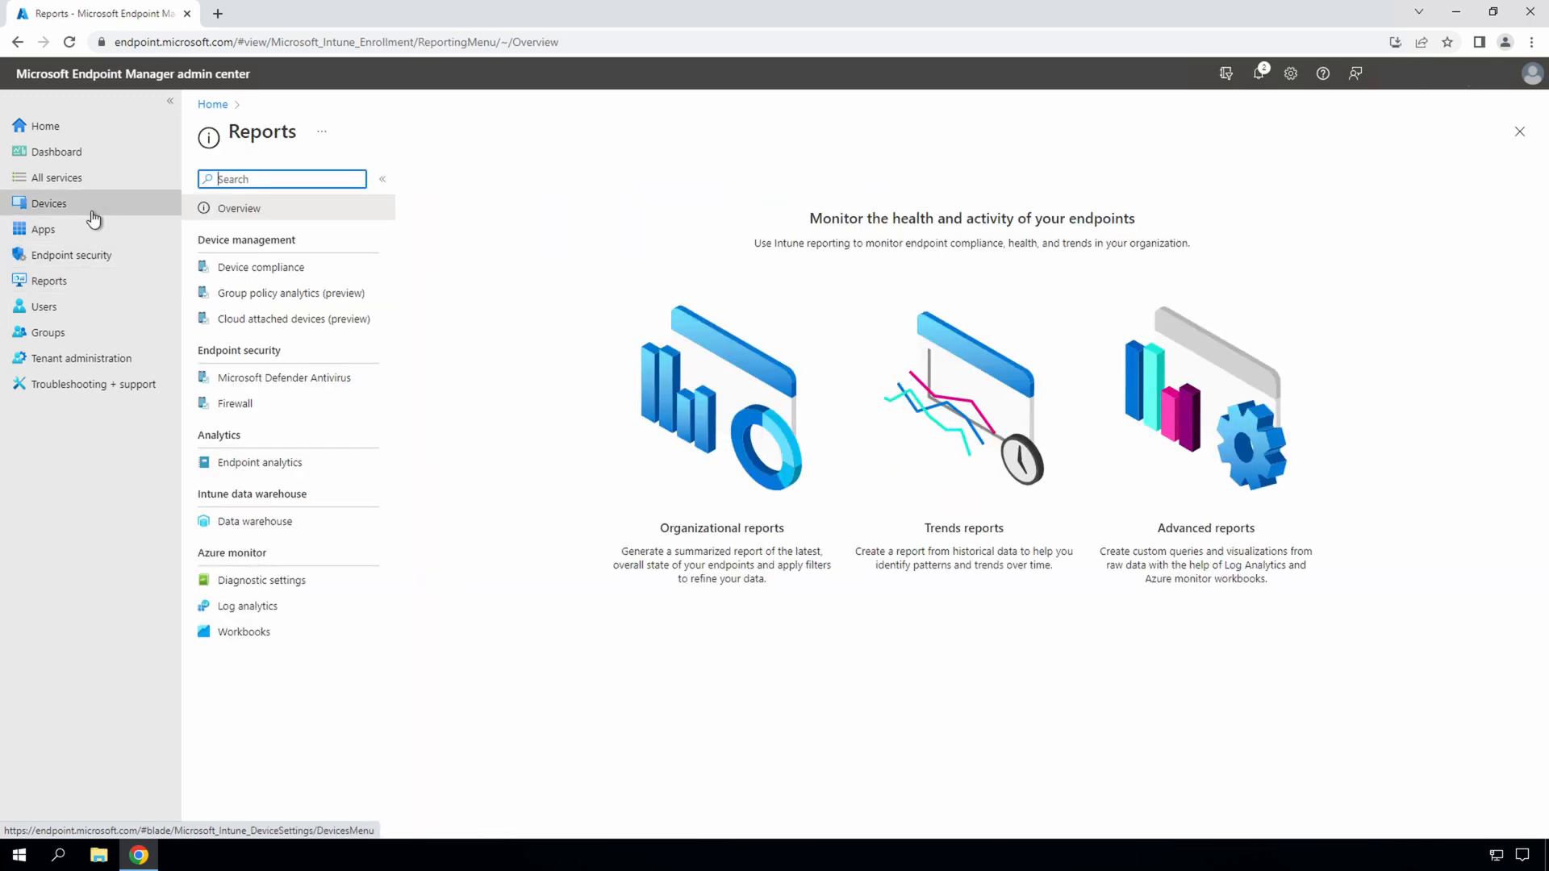
left_click(48, 203)
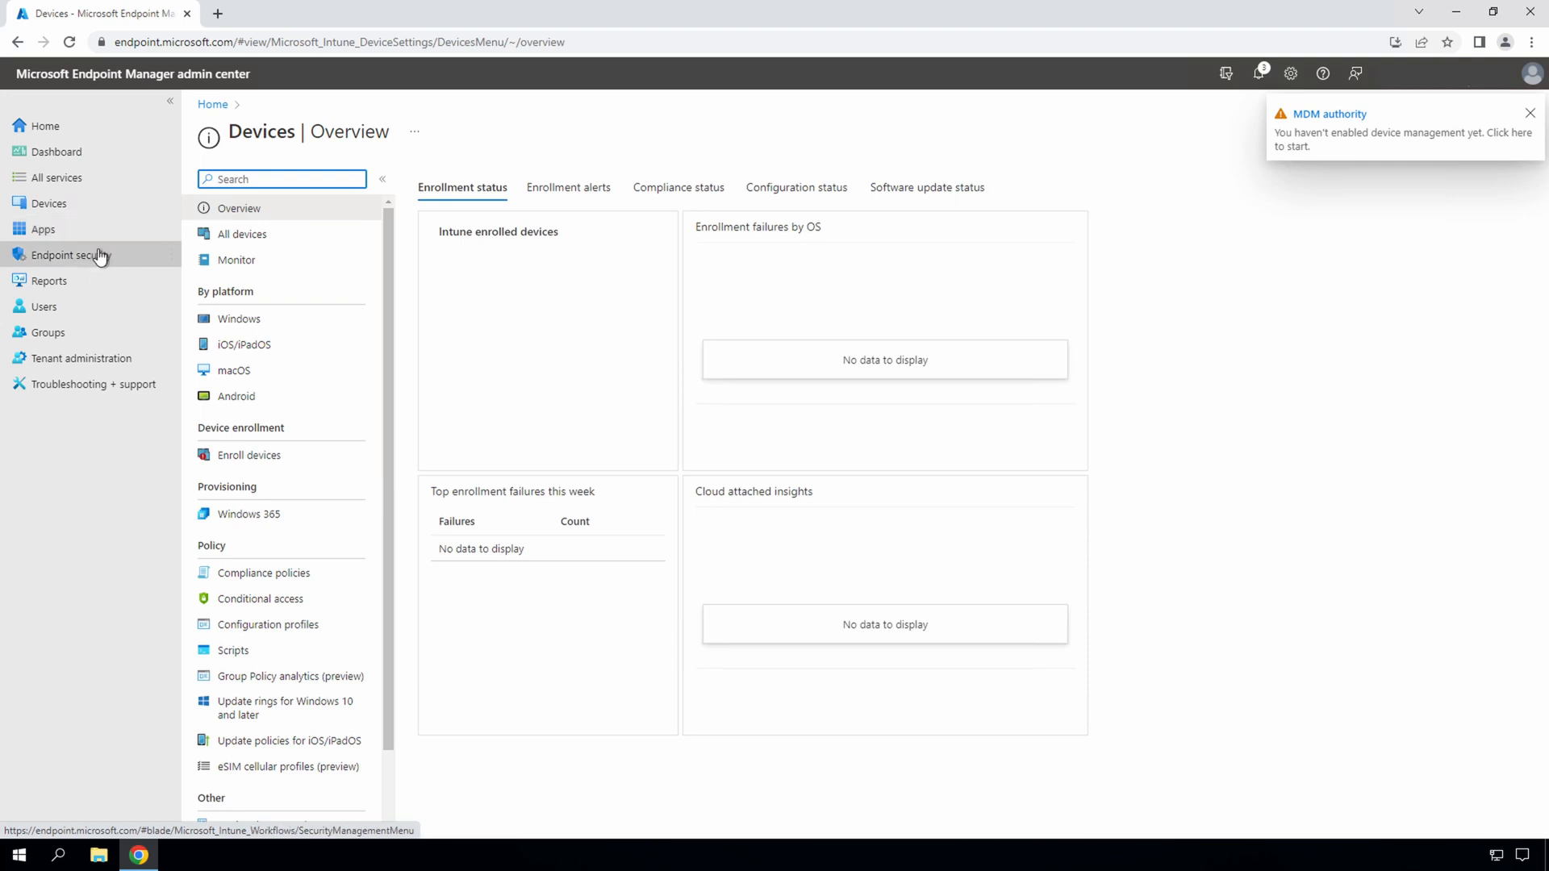
mouse_move(83, 358)
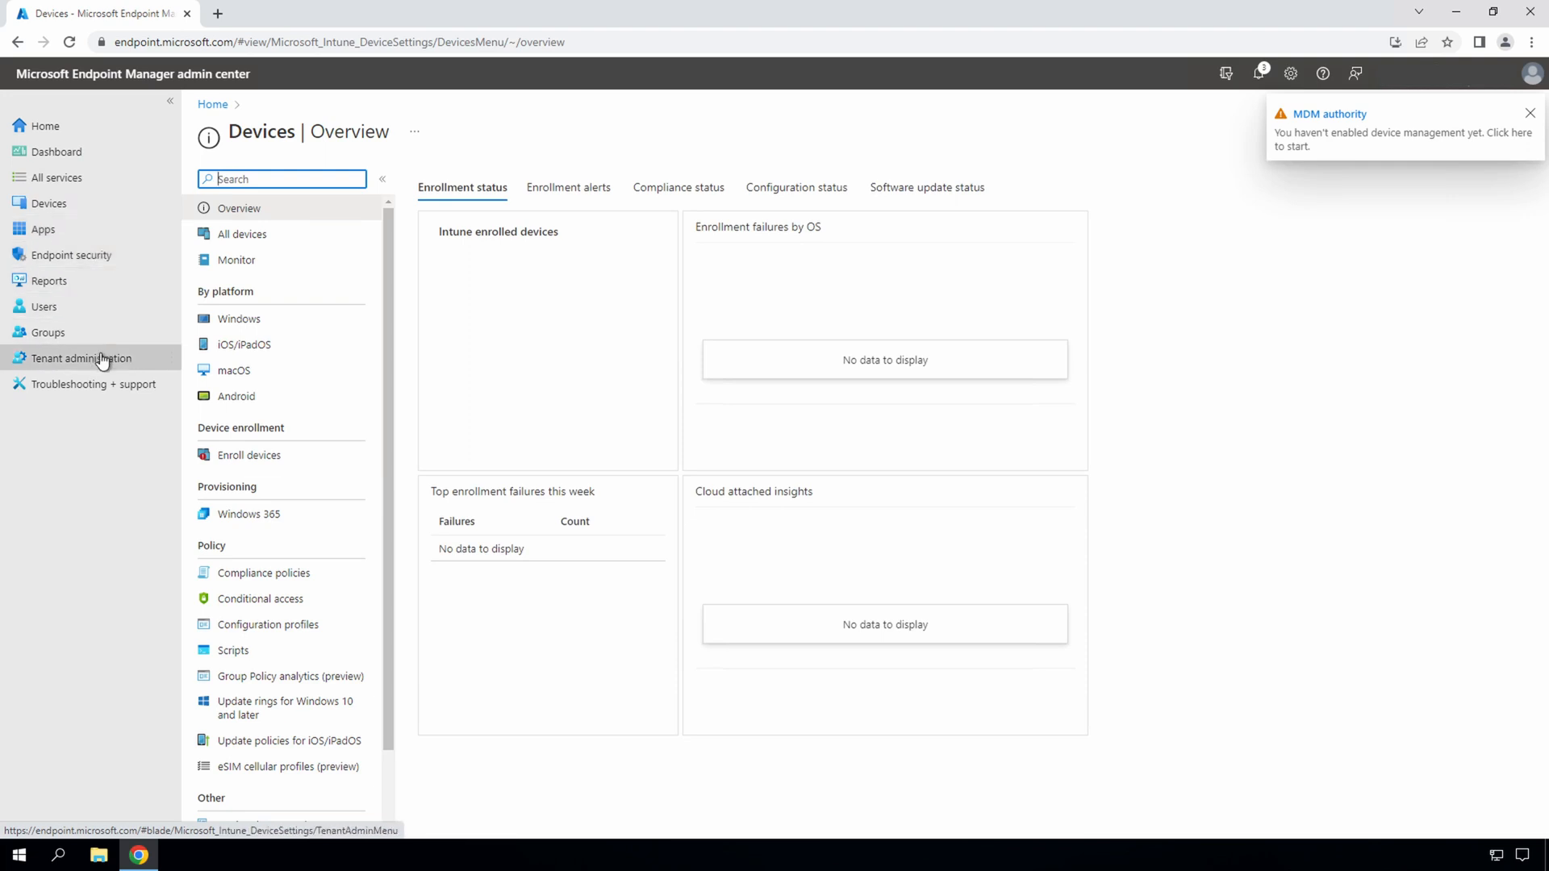
Under Tenant administration > Roles > Administrator Licensing, allow access to unlicensed admins and confirm with Yes
left_click(81, 358)
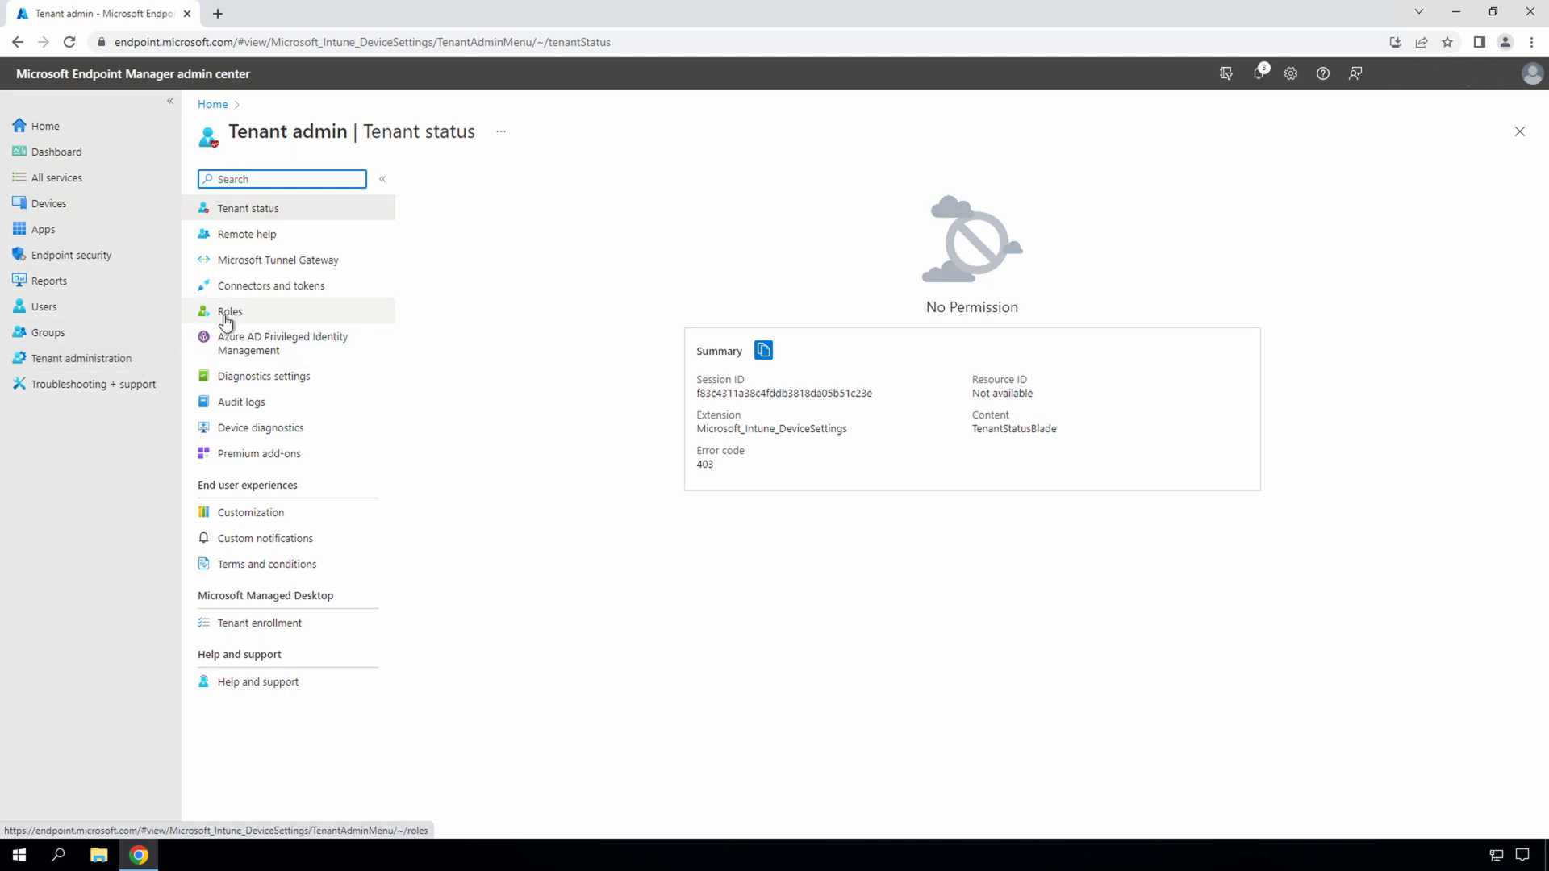
left_click(229, 311)
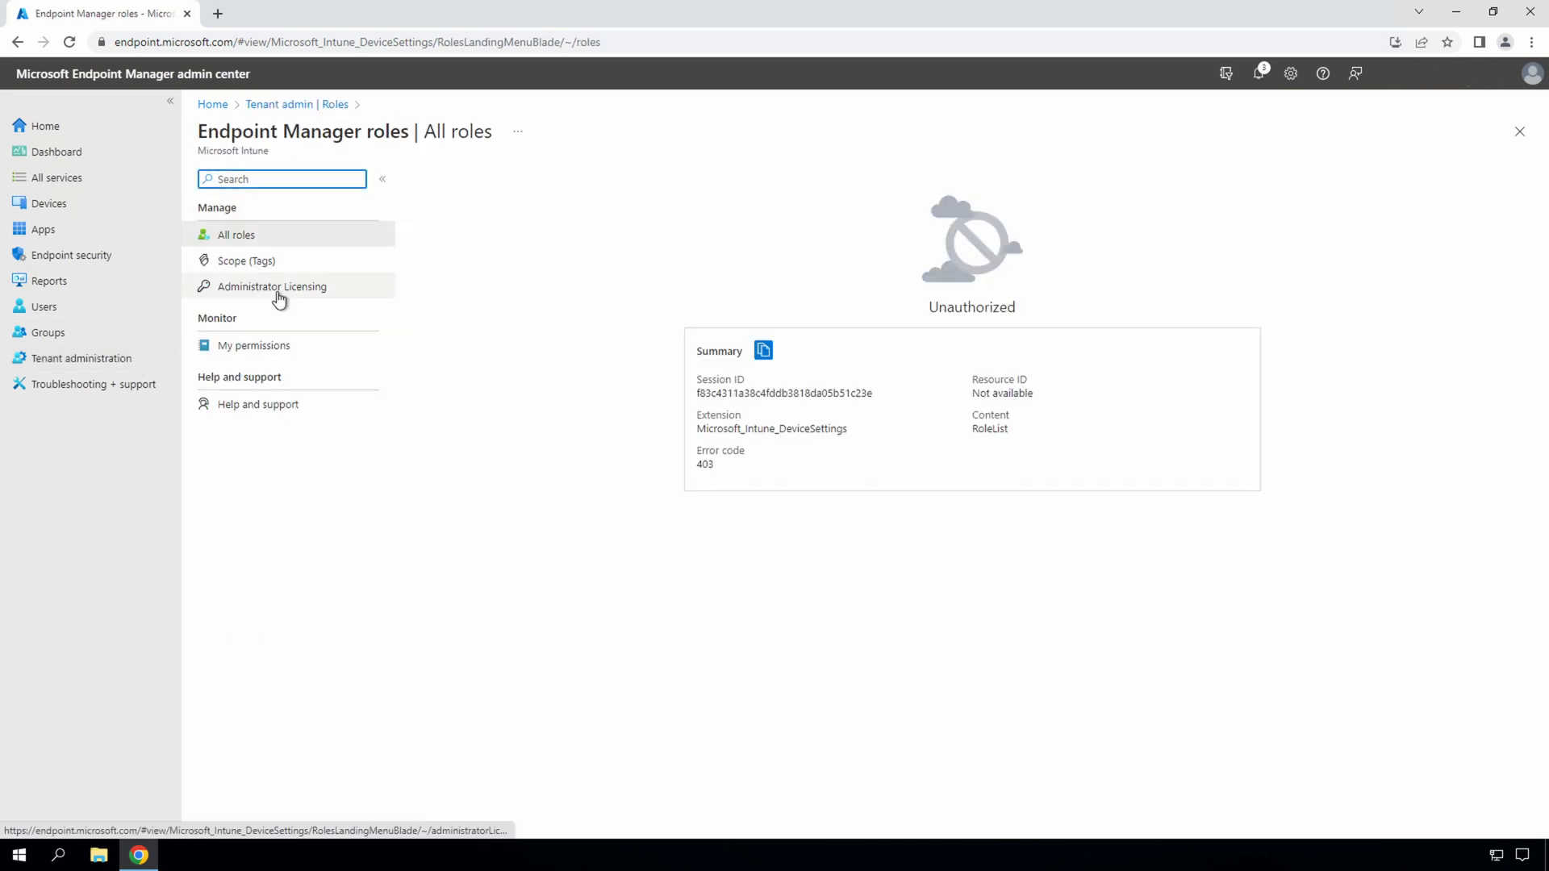
left_click(271, 286)
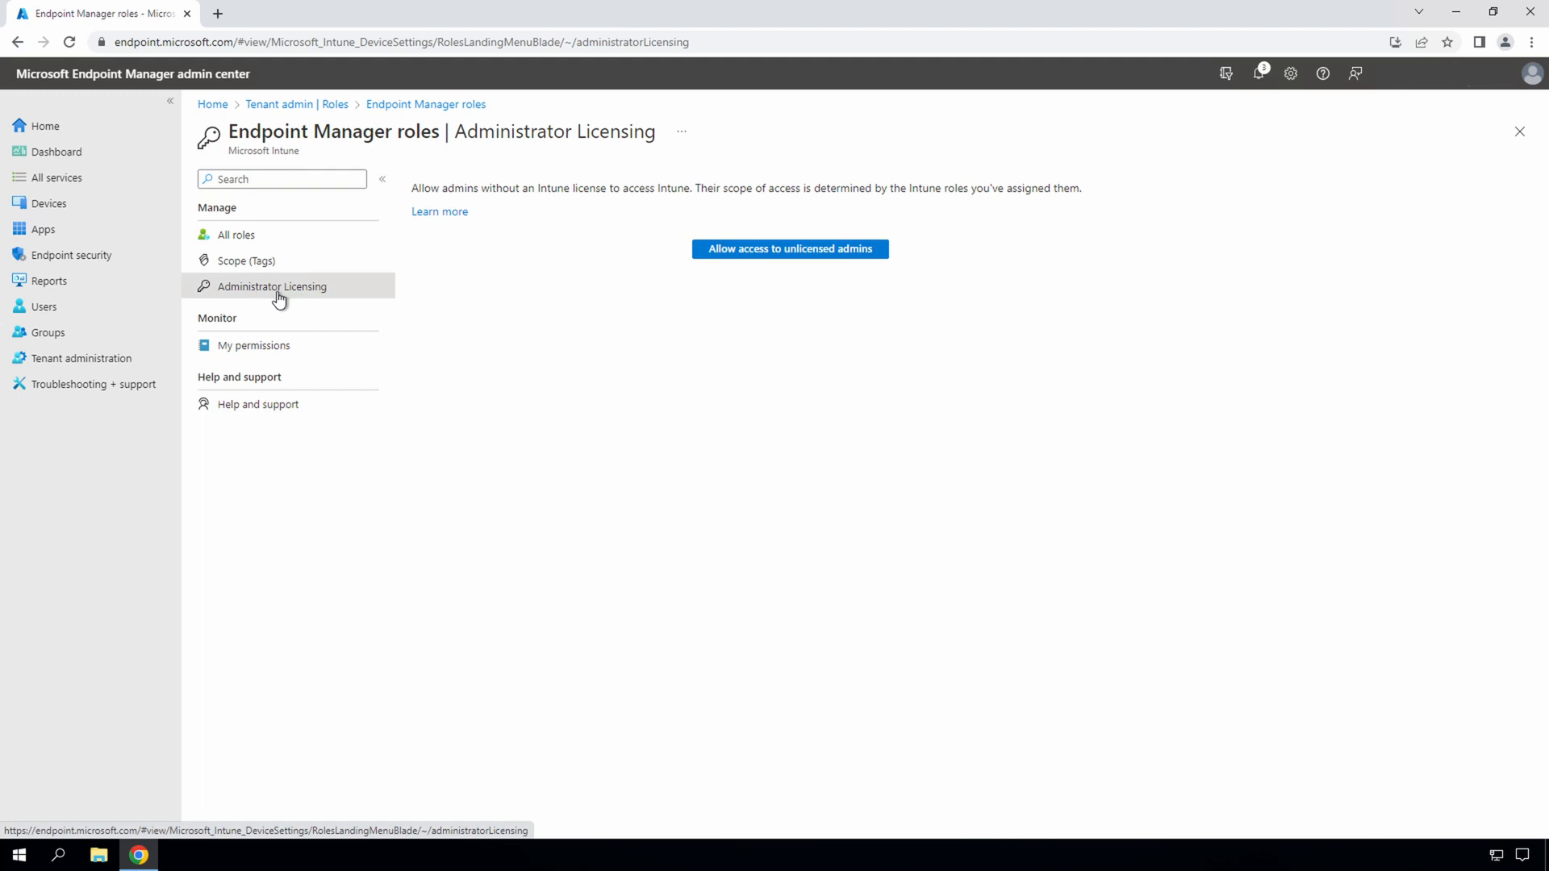
left_click(789, 248)
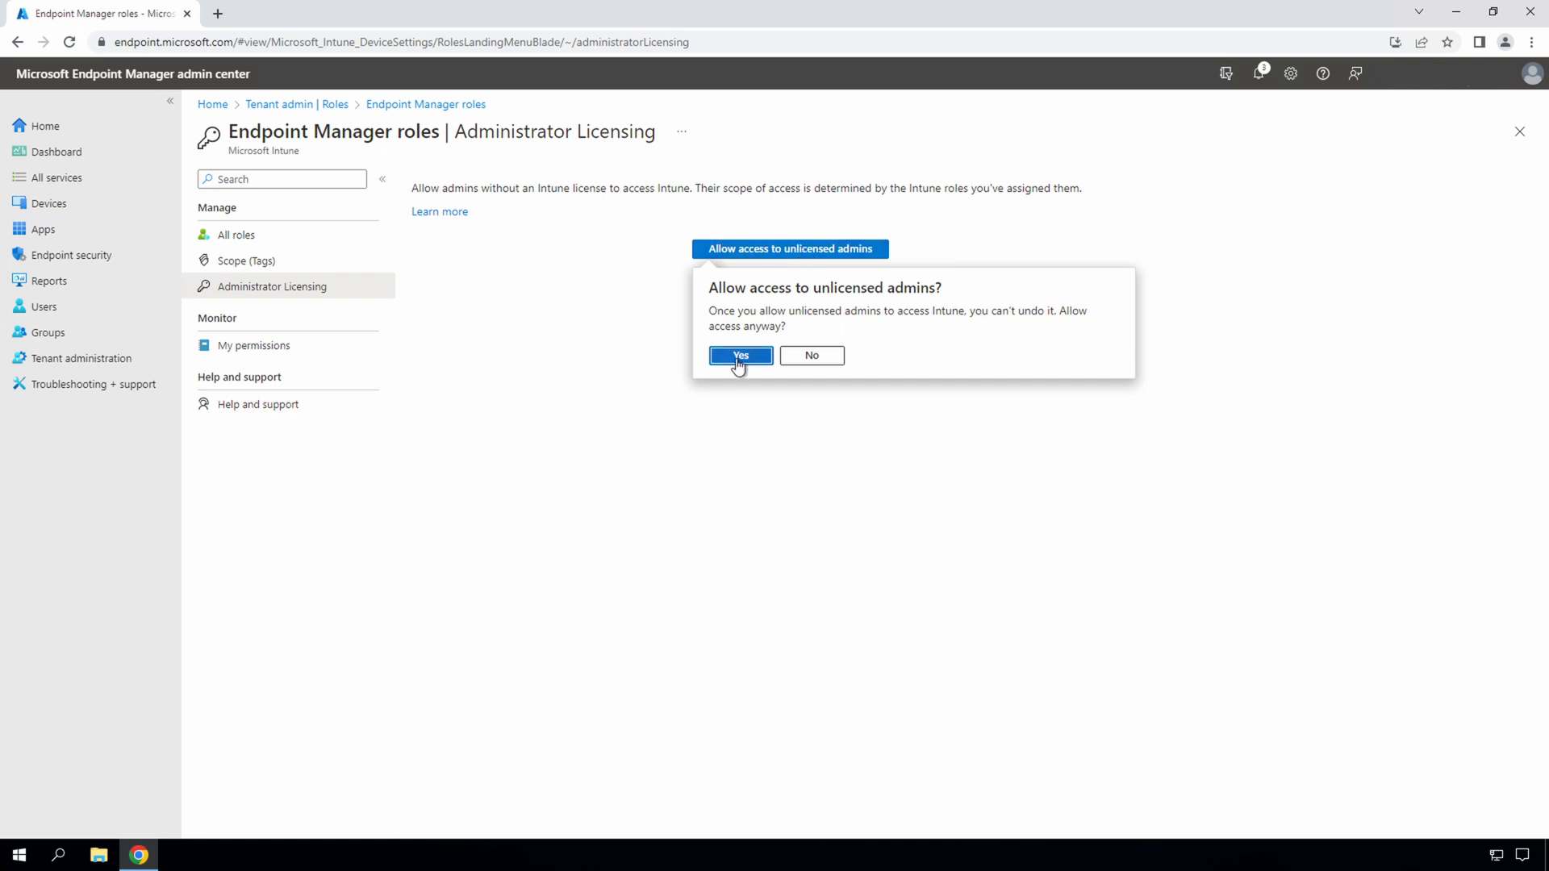
left_click(741, 355)
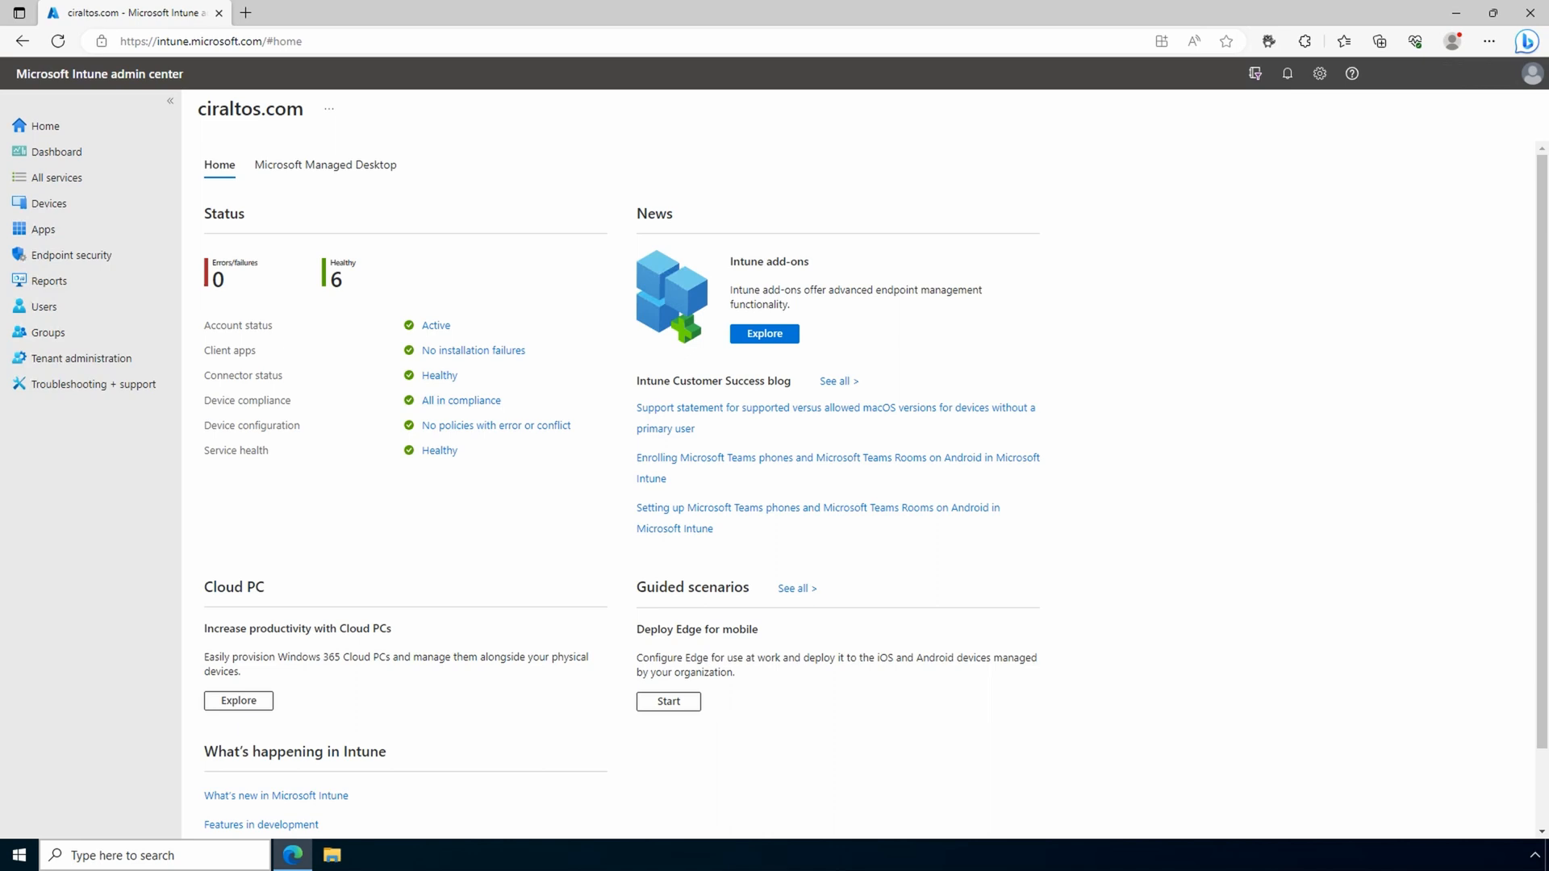
View the Microsoft Managed Desktop info, show the private dashboard, peek at the Tile Gallery and cancel editing
left_click(326, 165)
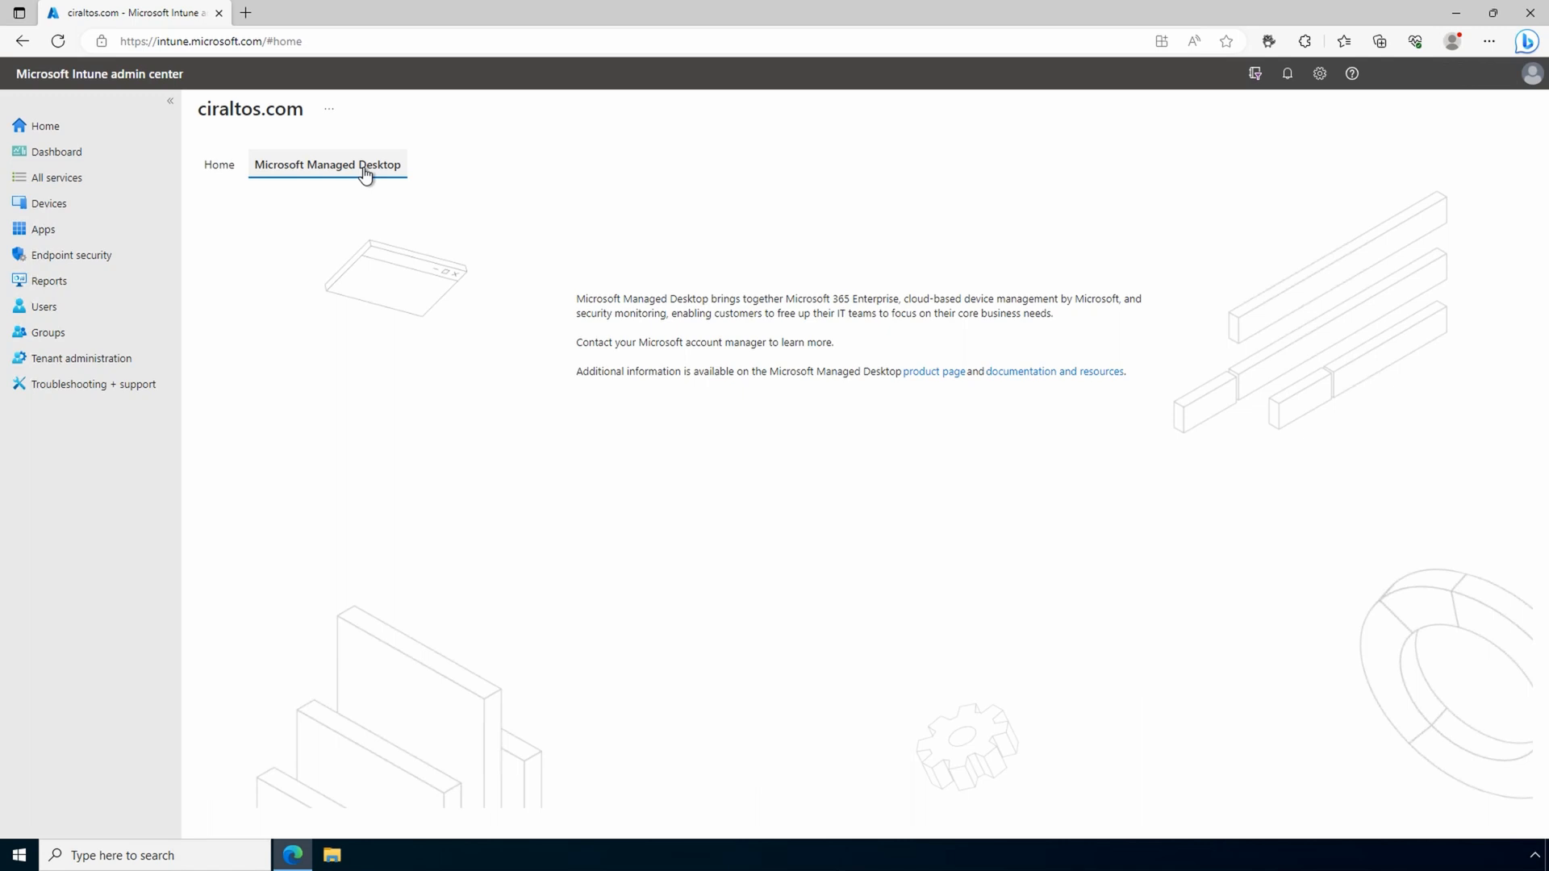
left_click(57, 151)
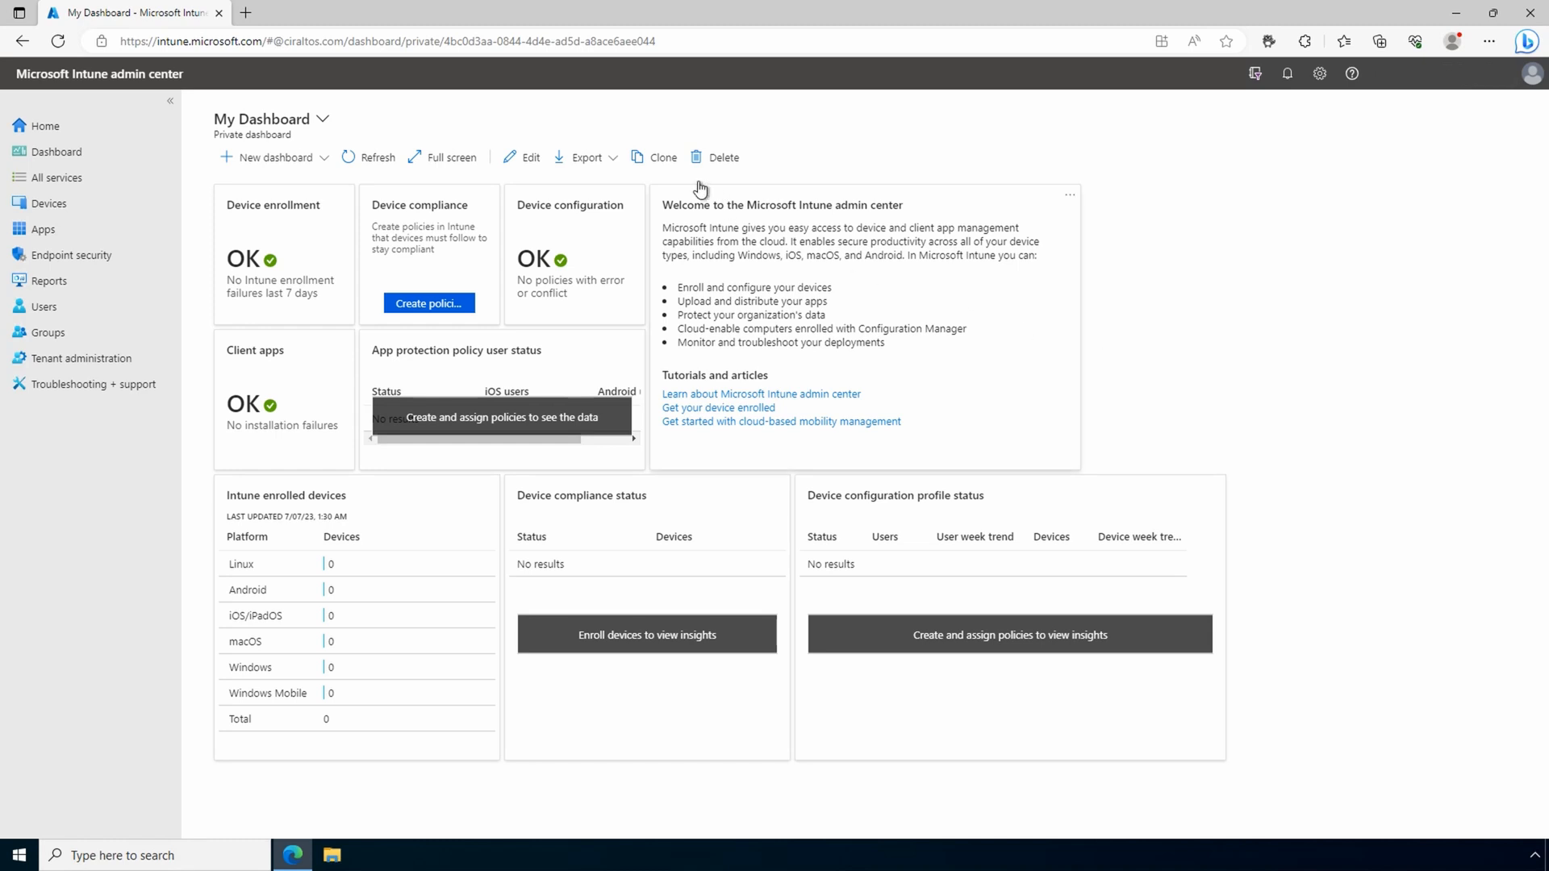
left_click(522, 156)
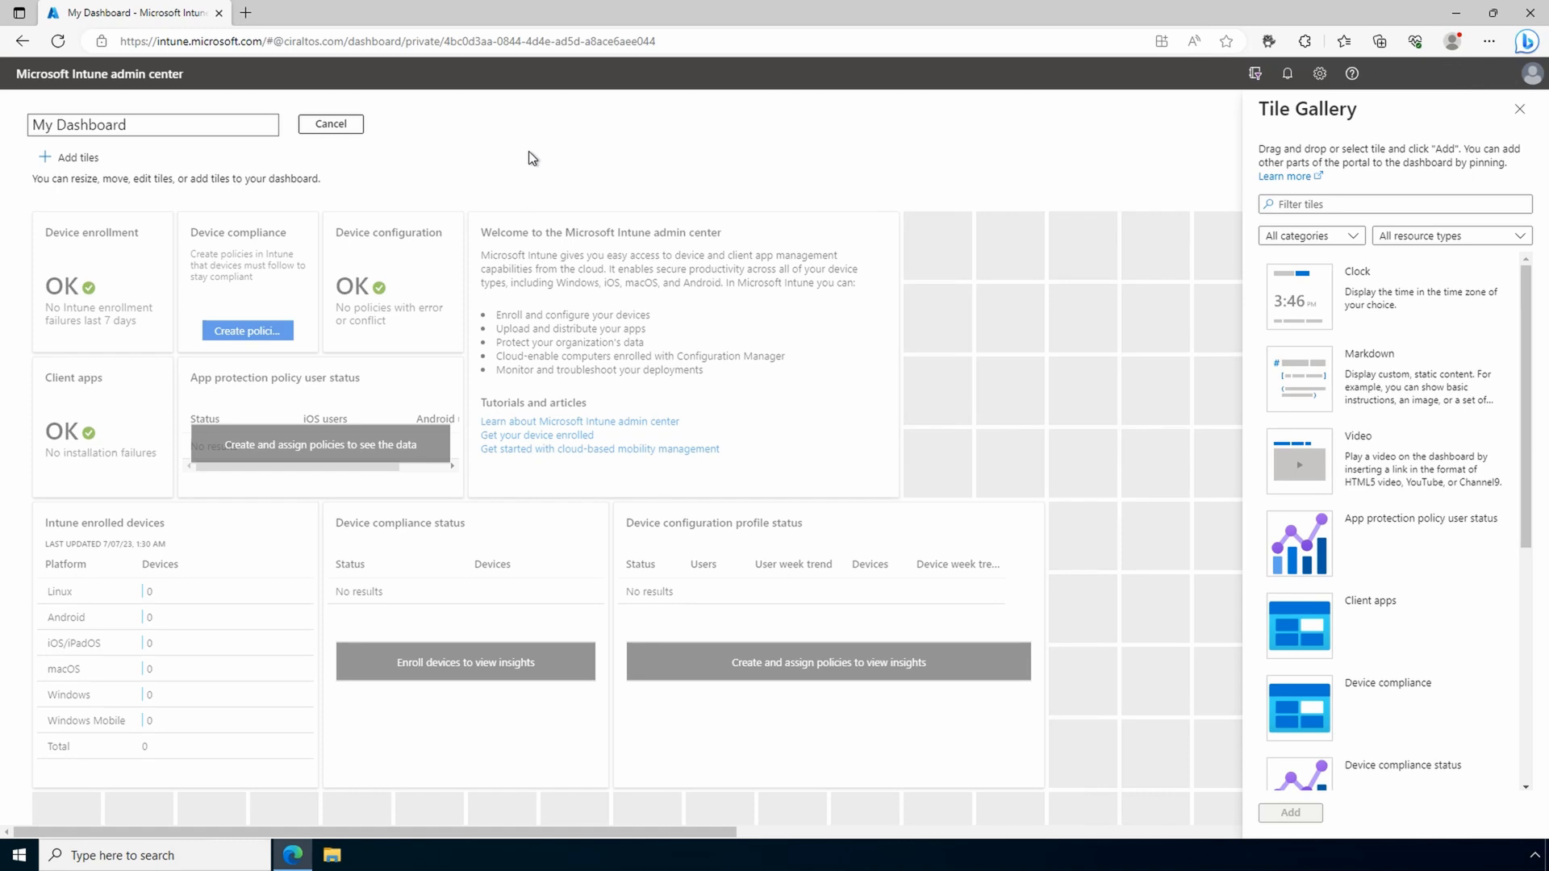
left_click(329, 124)
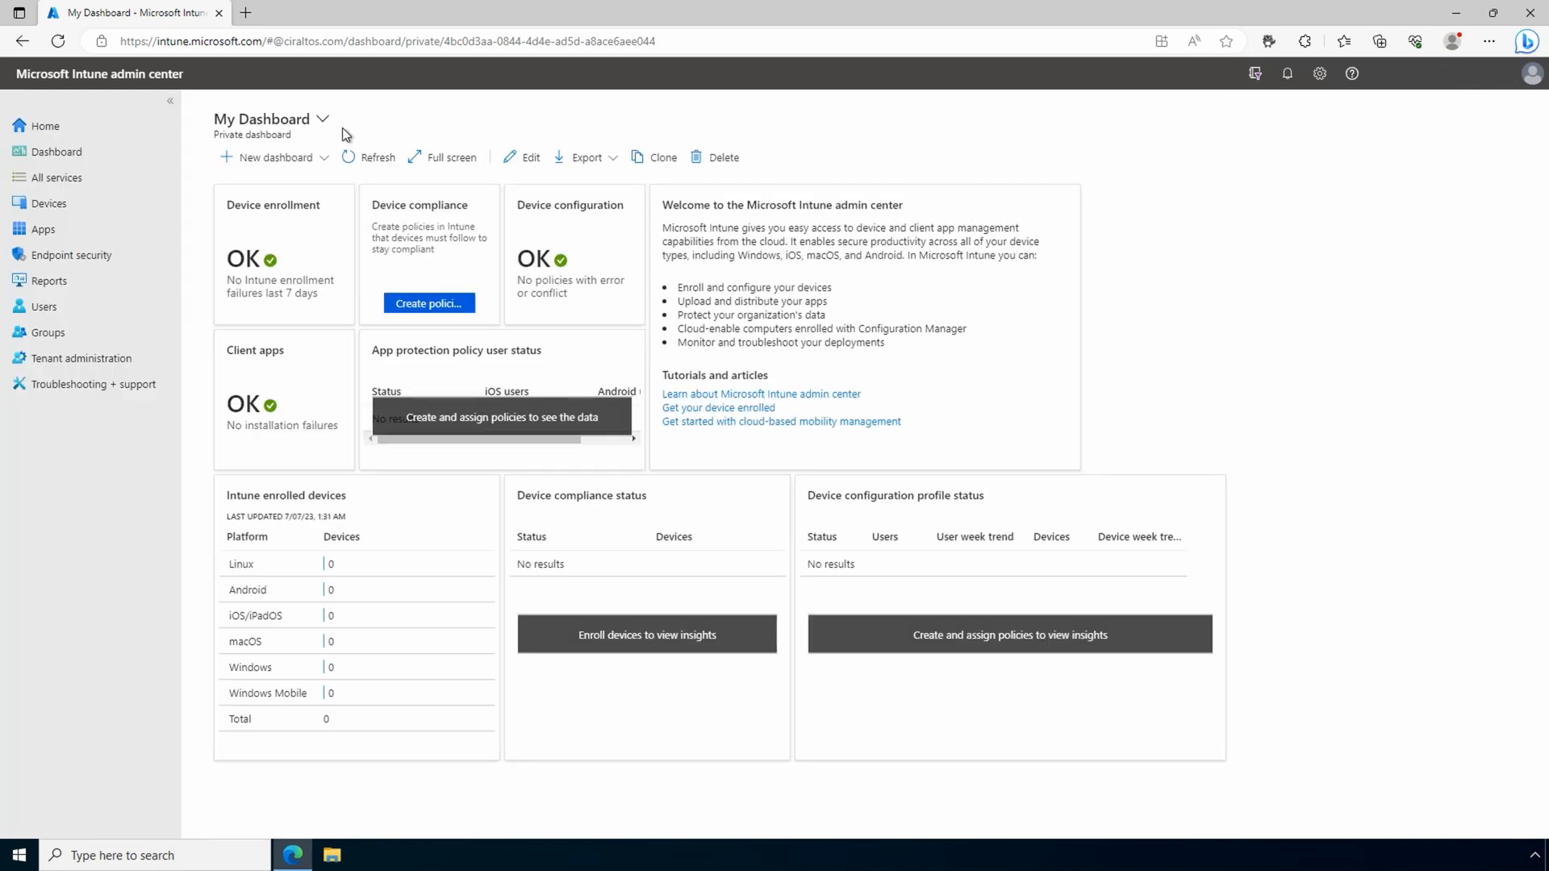
mouse_move(261, 129)
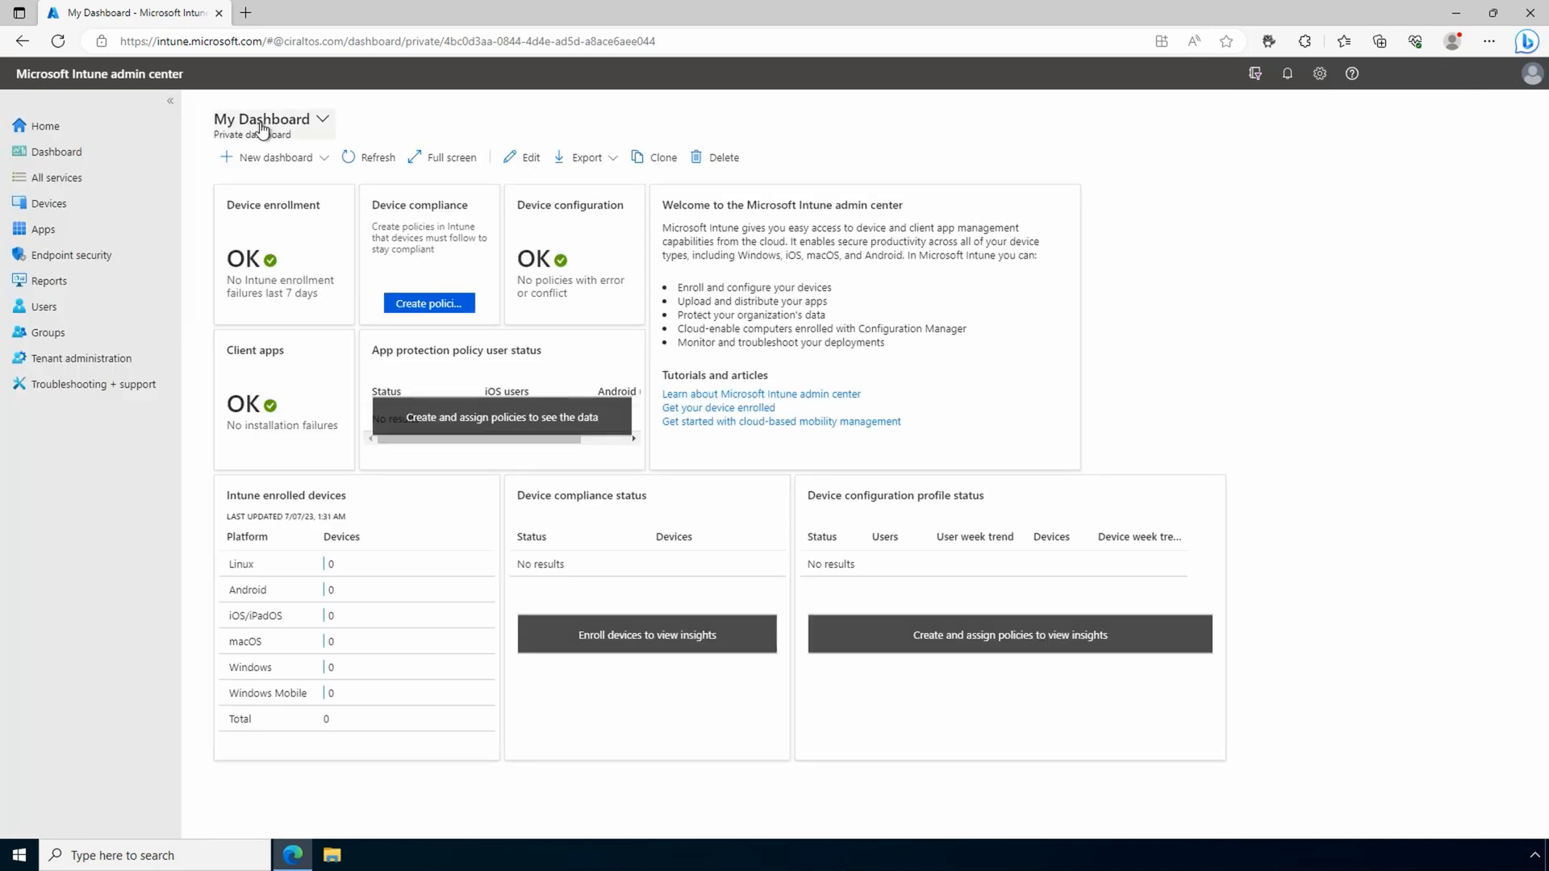
Browse all services and the Devices overview, then land on the Apps overview with zero installation failures
left_click(55, 177)
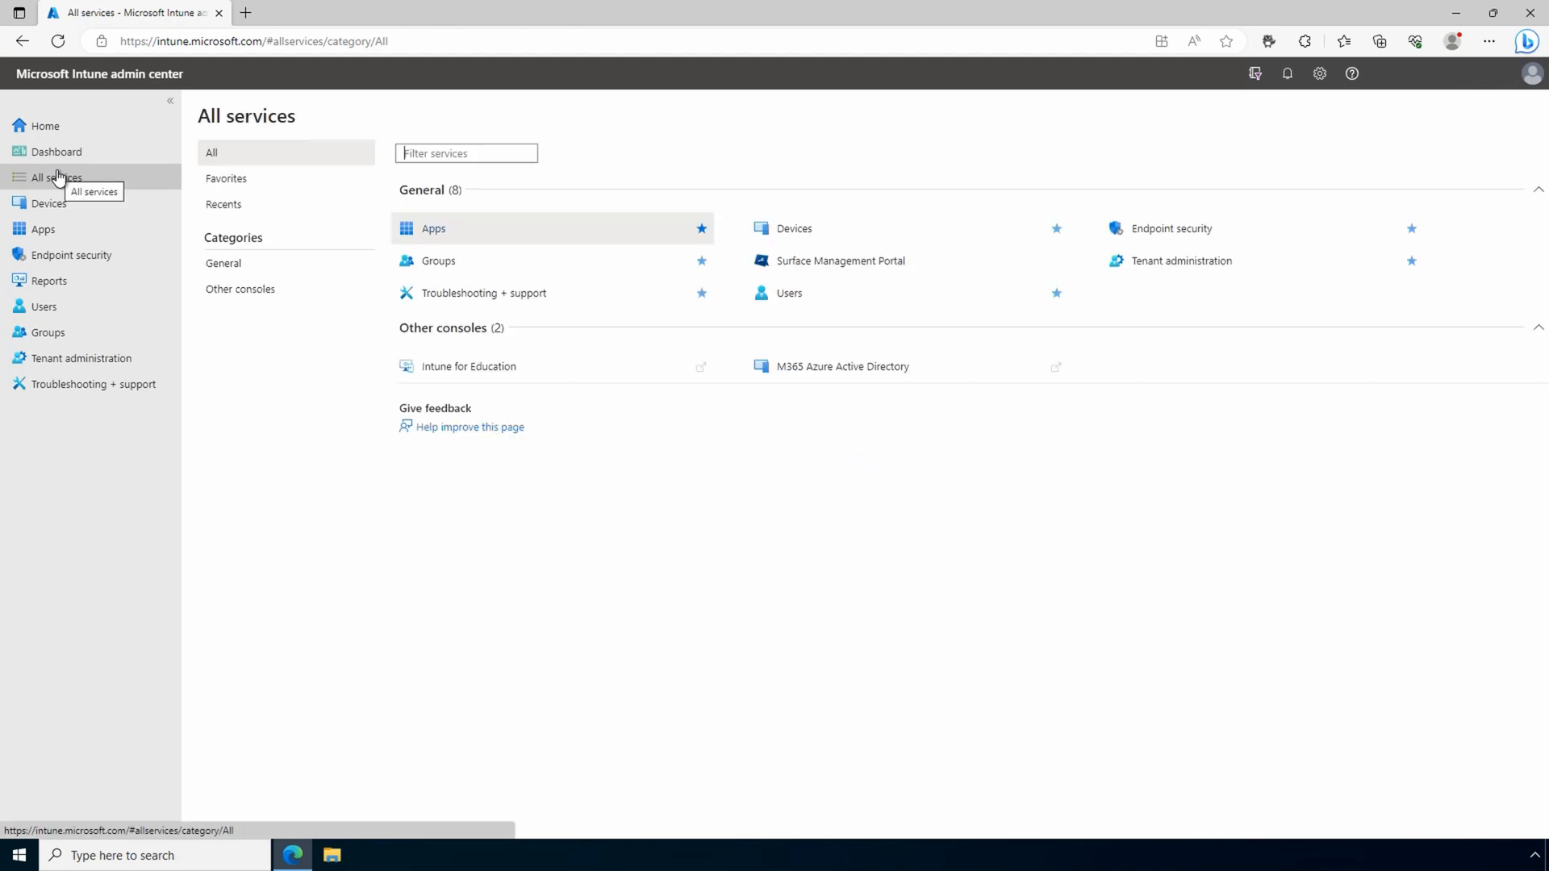
mouse_move(116, 184)
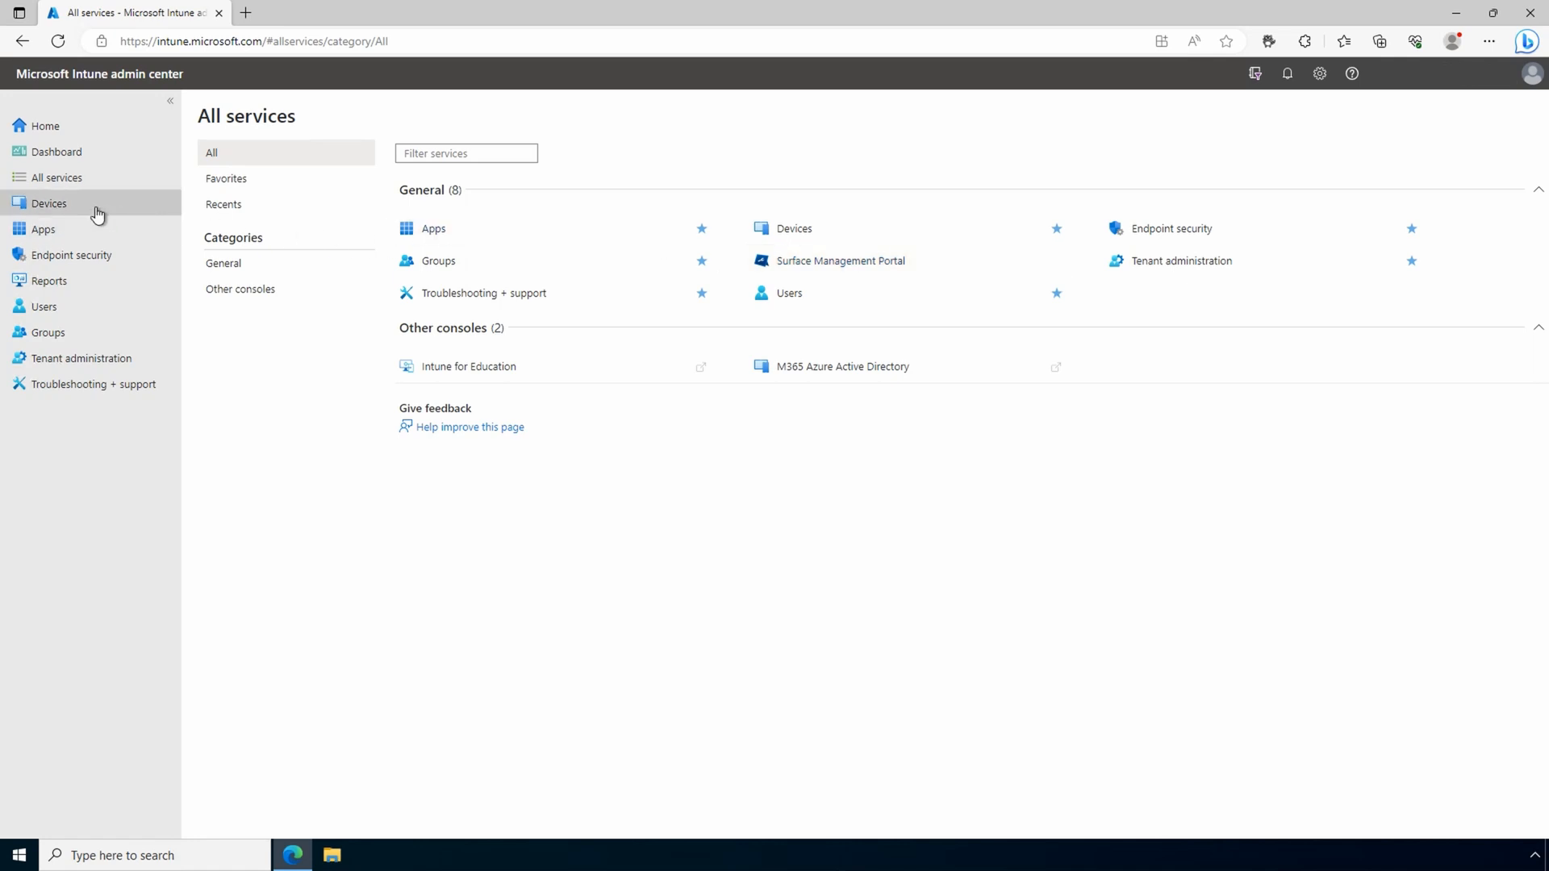
left_click(49, 204)
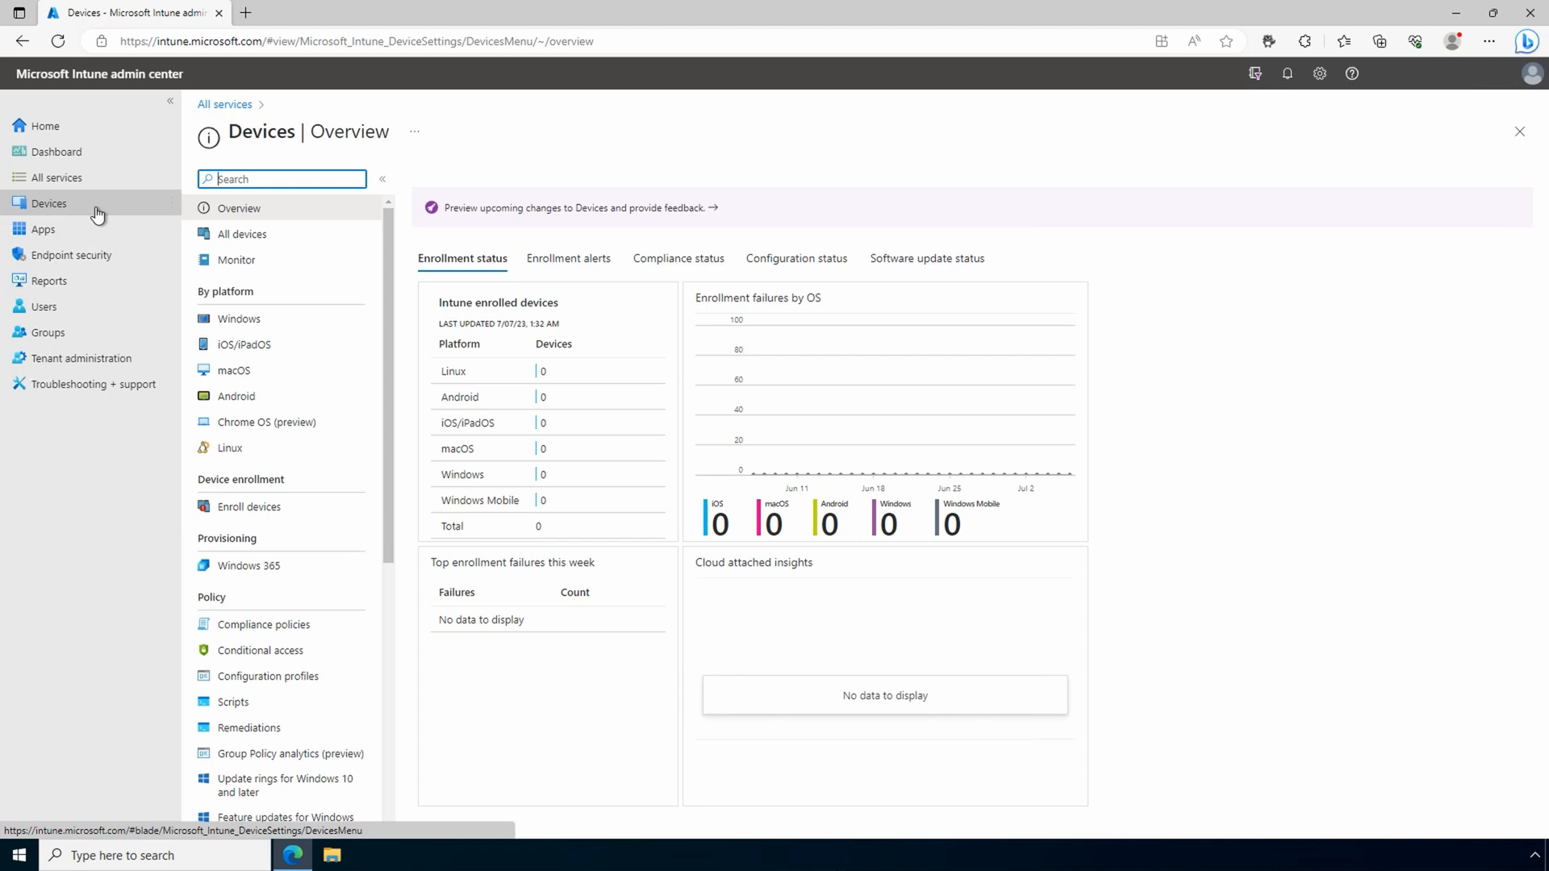
mouse_move(243, 344)
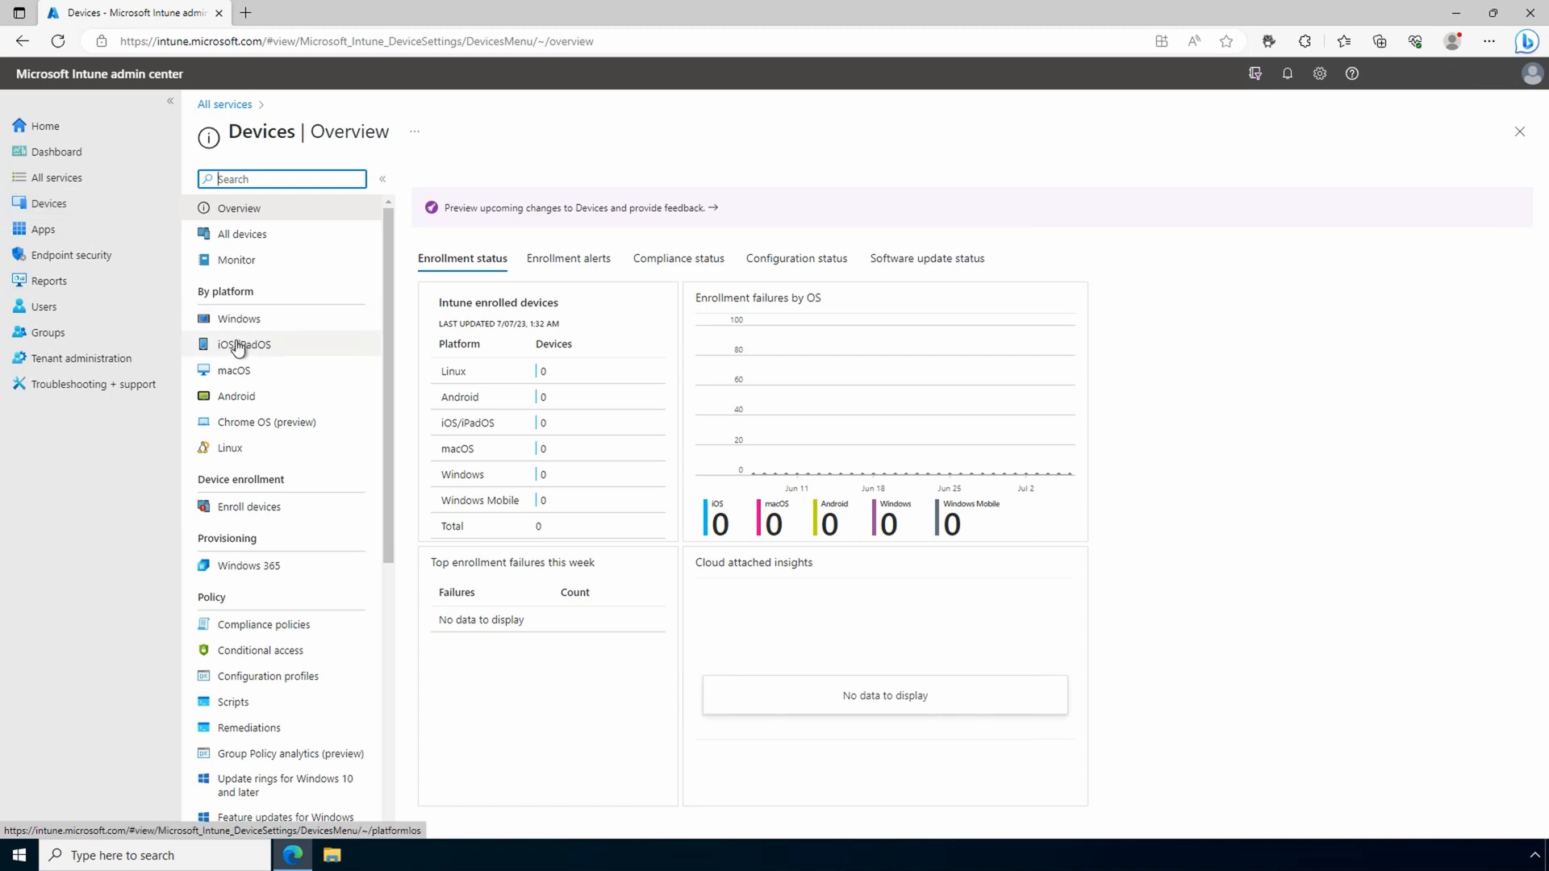
left_click(243, 343)
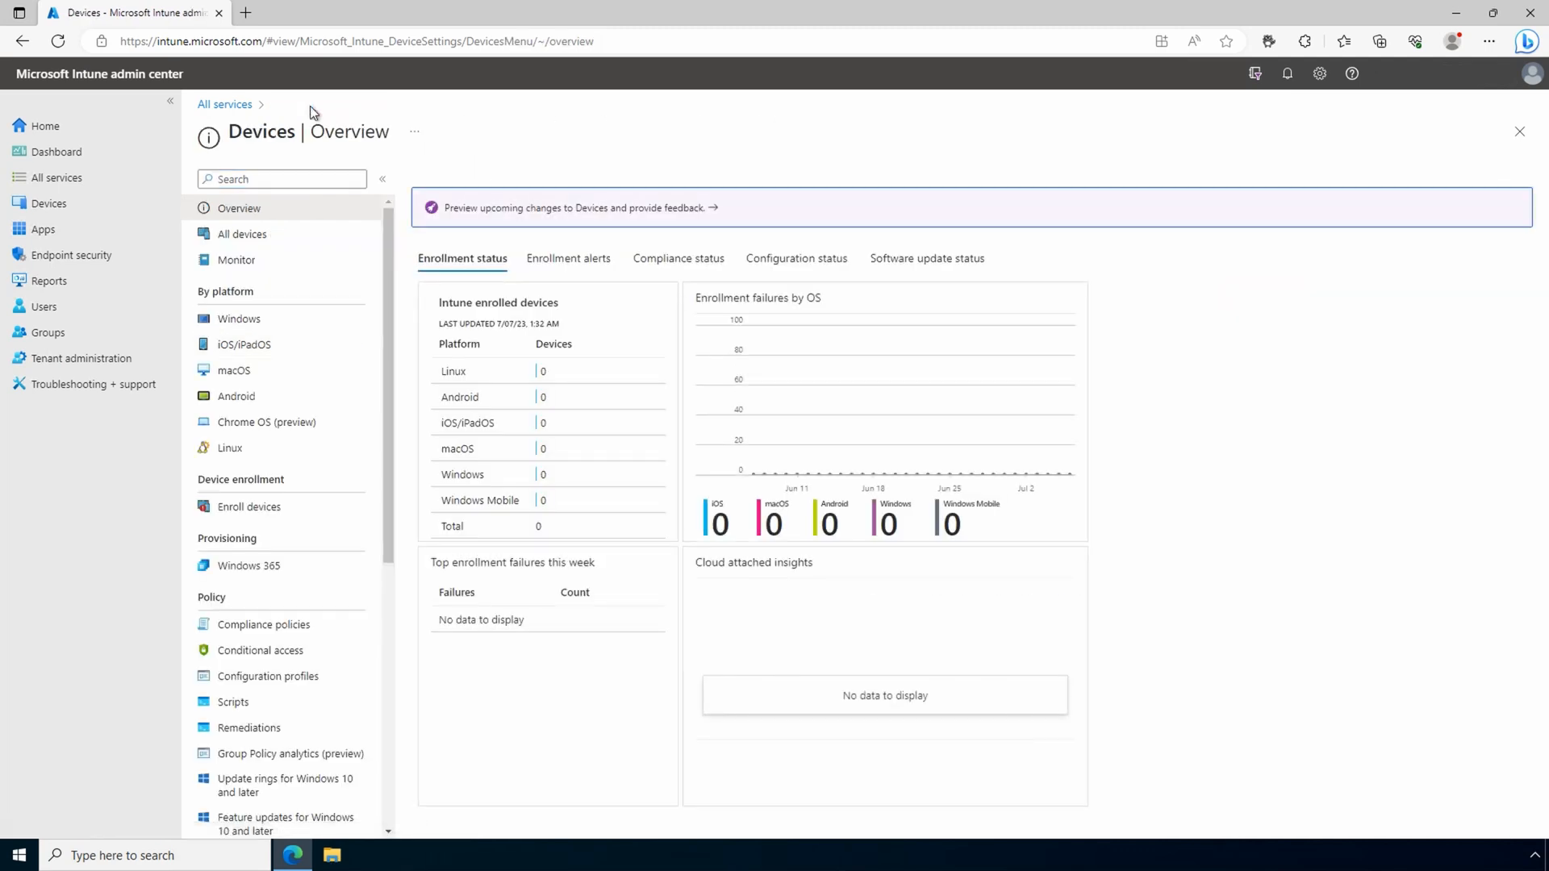
mouse_move(311, 118)
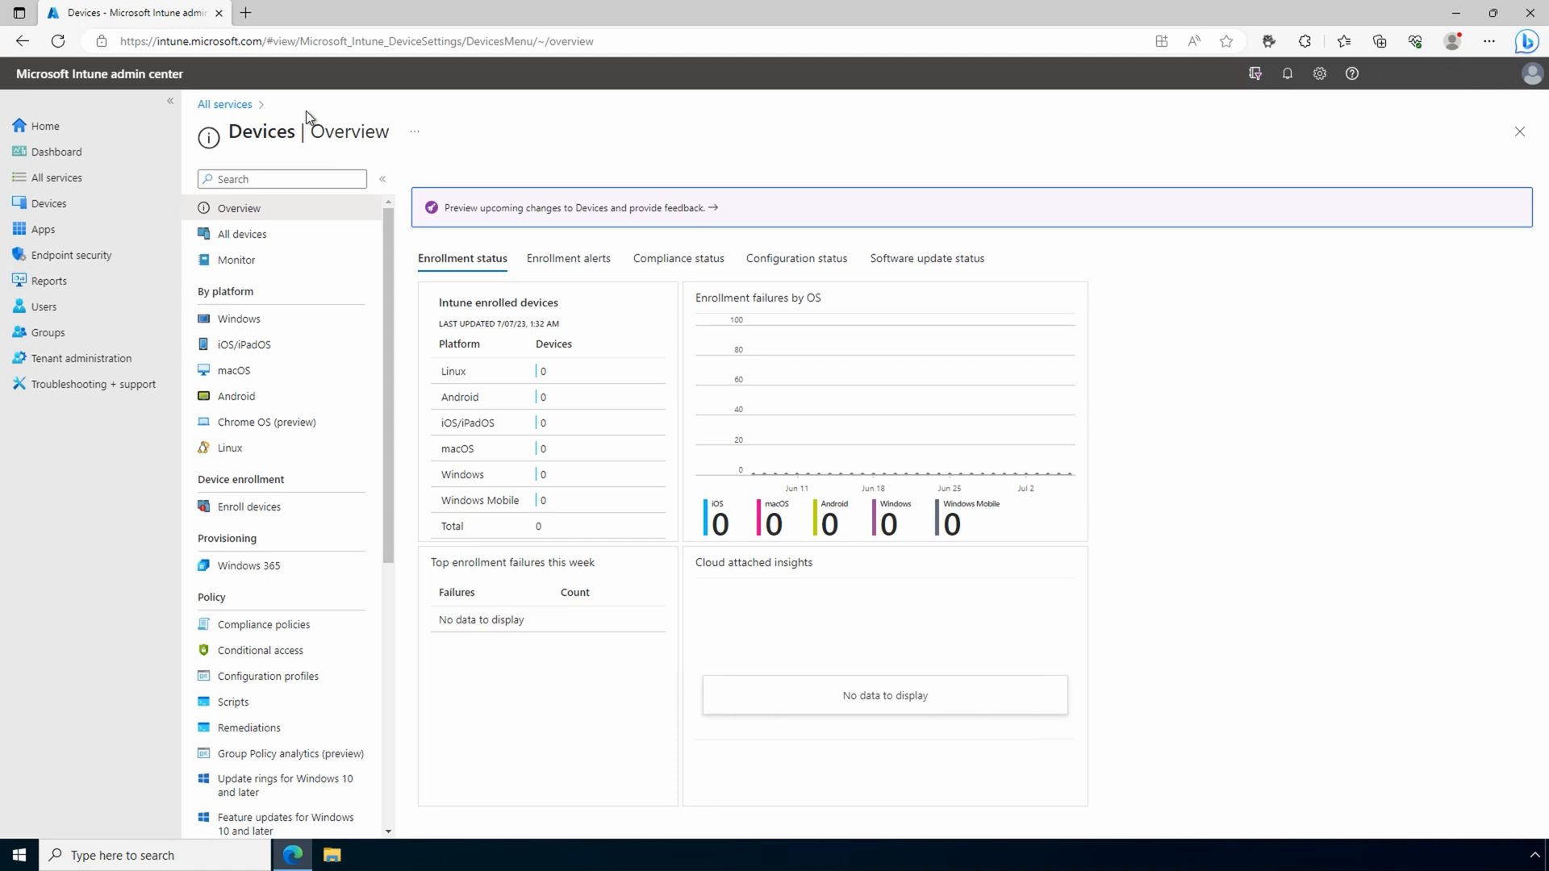
left_click(42, 229)
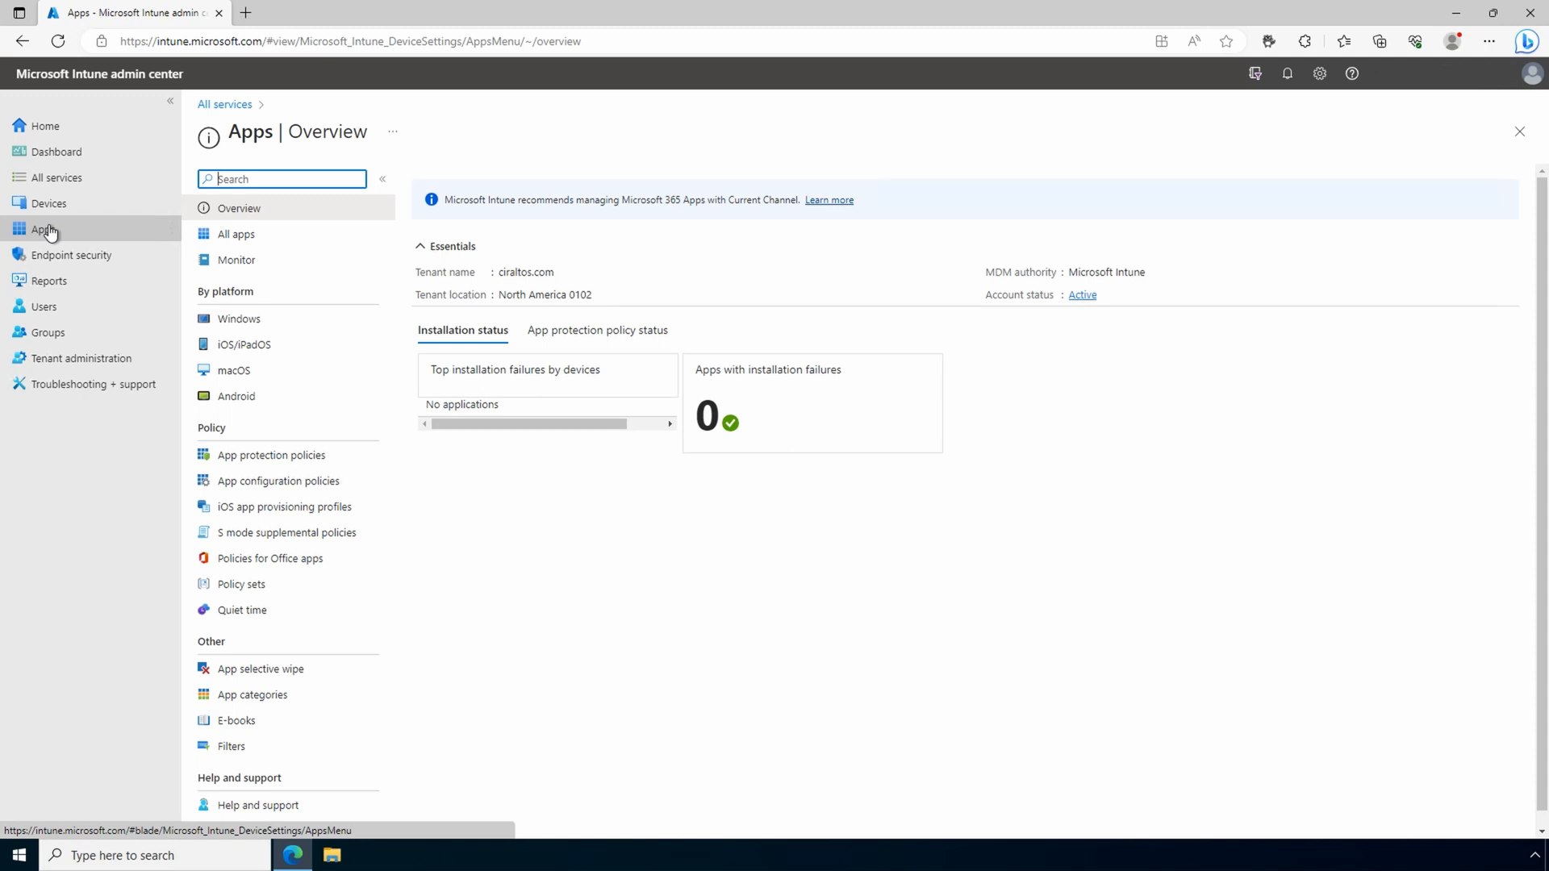
mouse_move(103, 255)
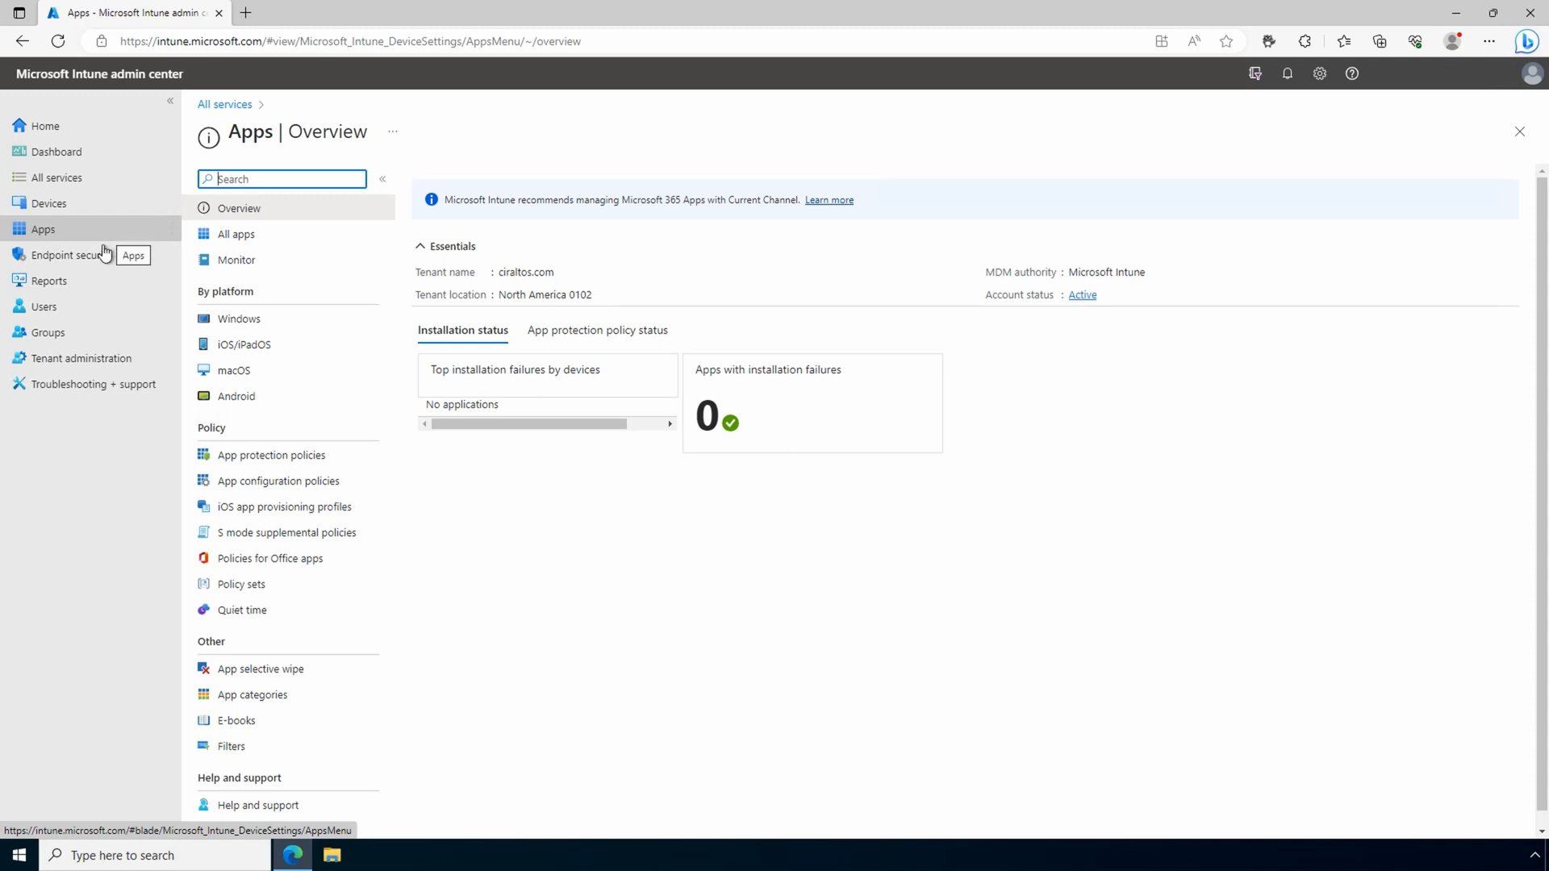
Pass through the Endpoint security and Reports overviews and show the Users list of 55 users
left_click(69, 255)
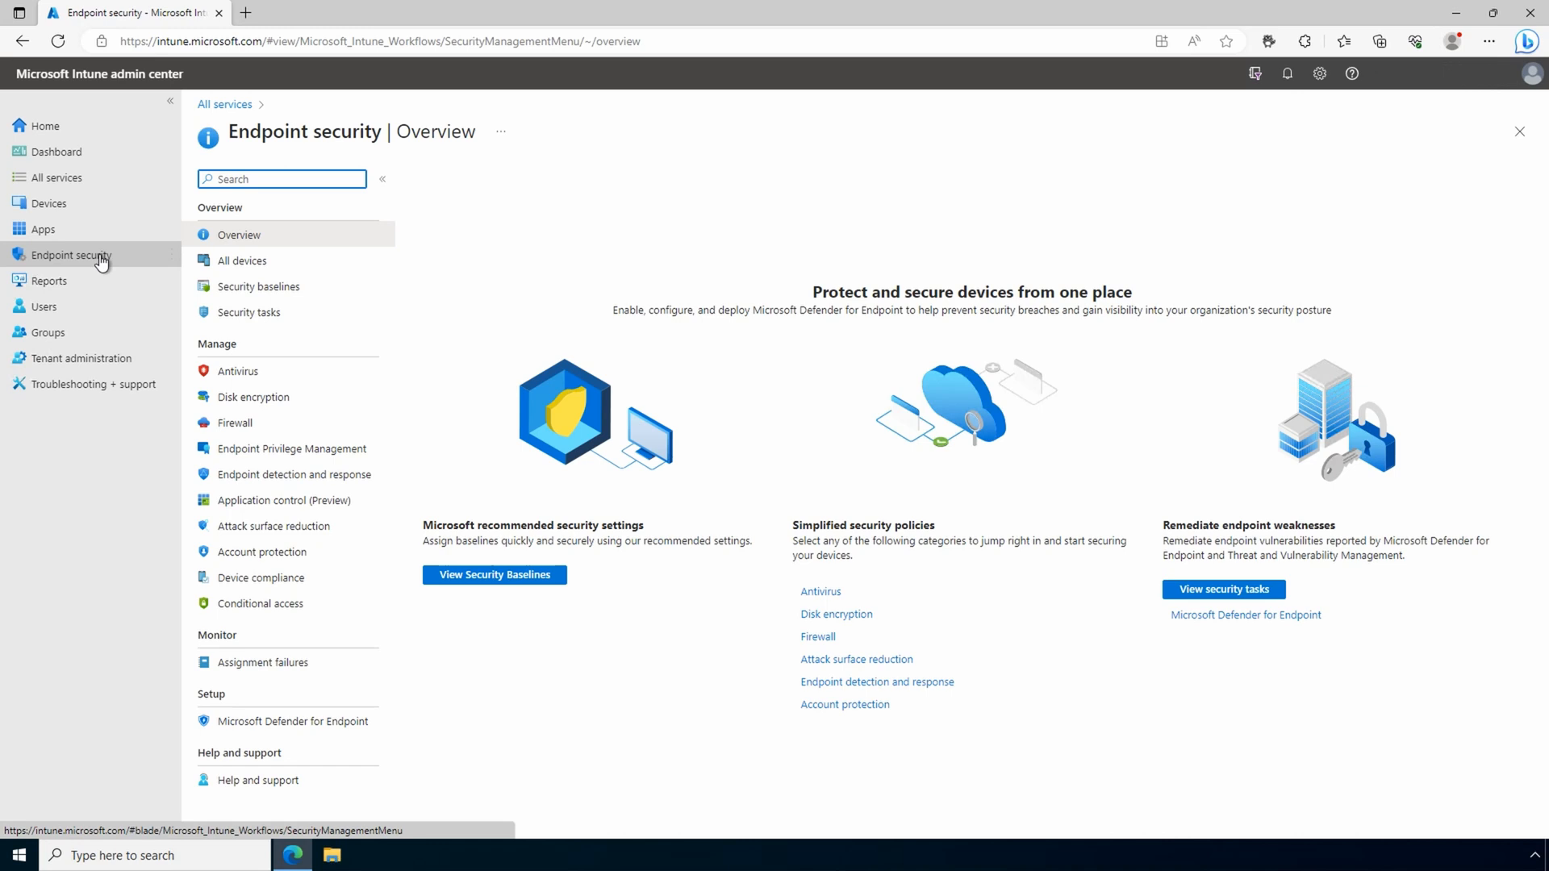
left_click(48, 281)
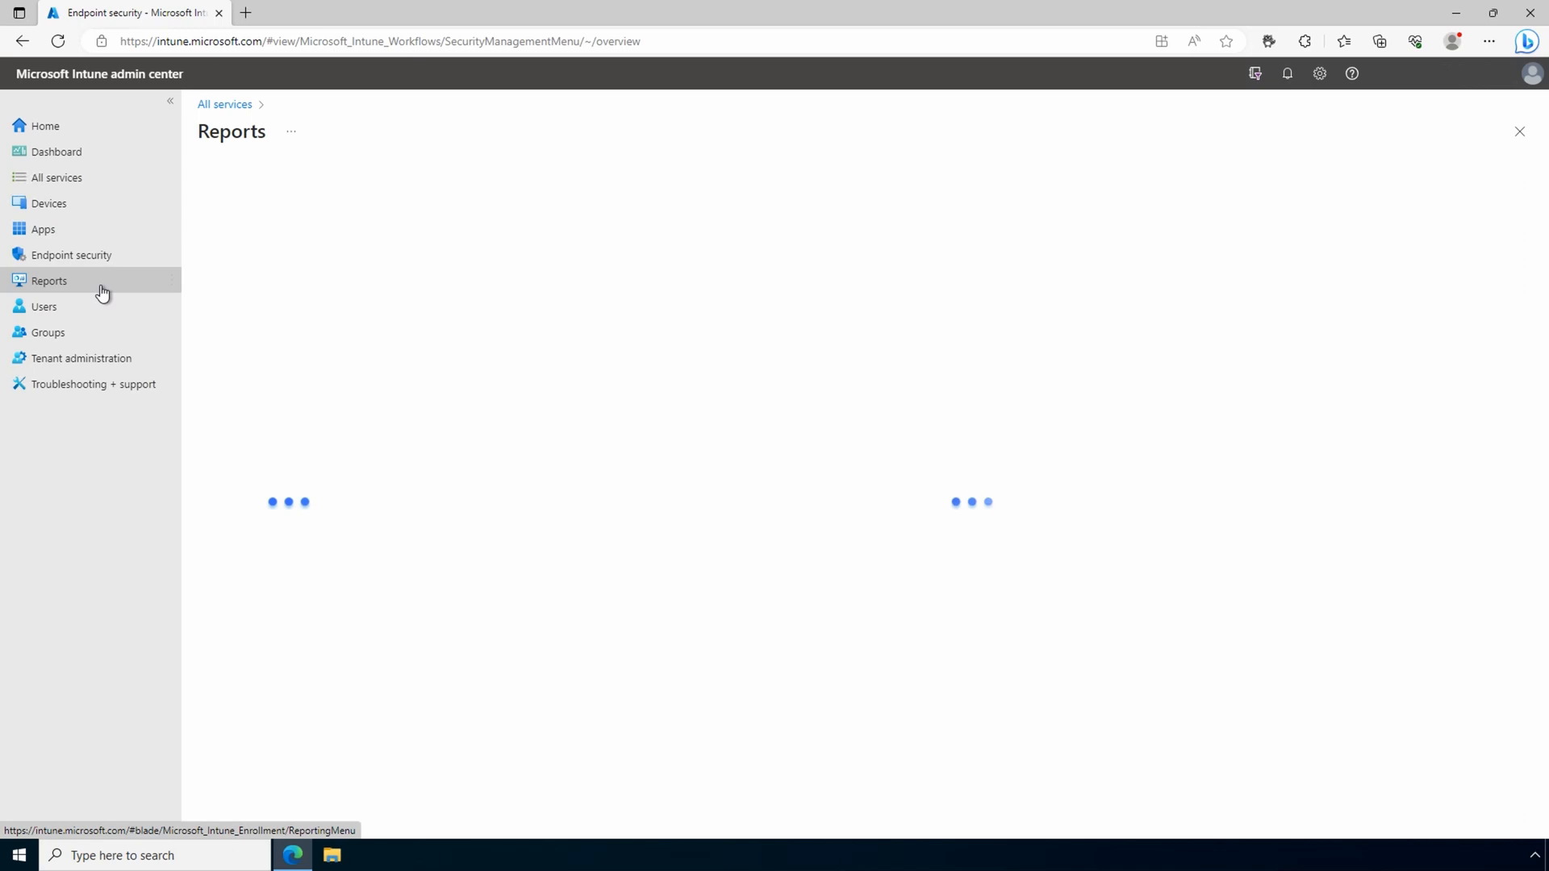
left_click(50, 280)
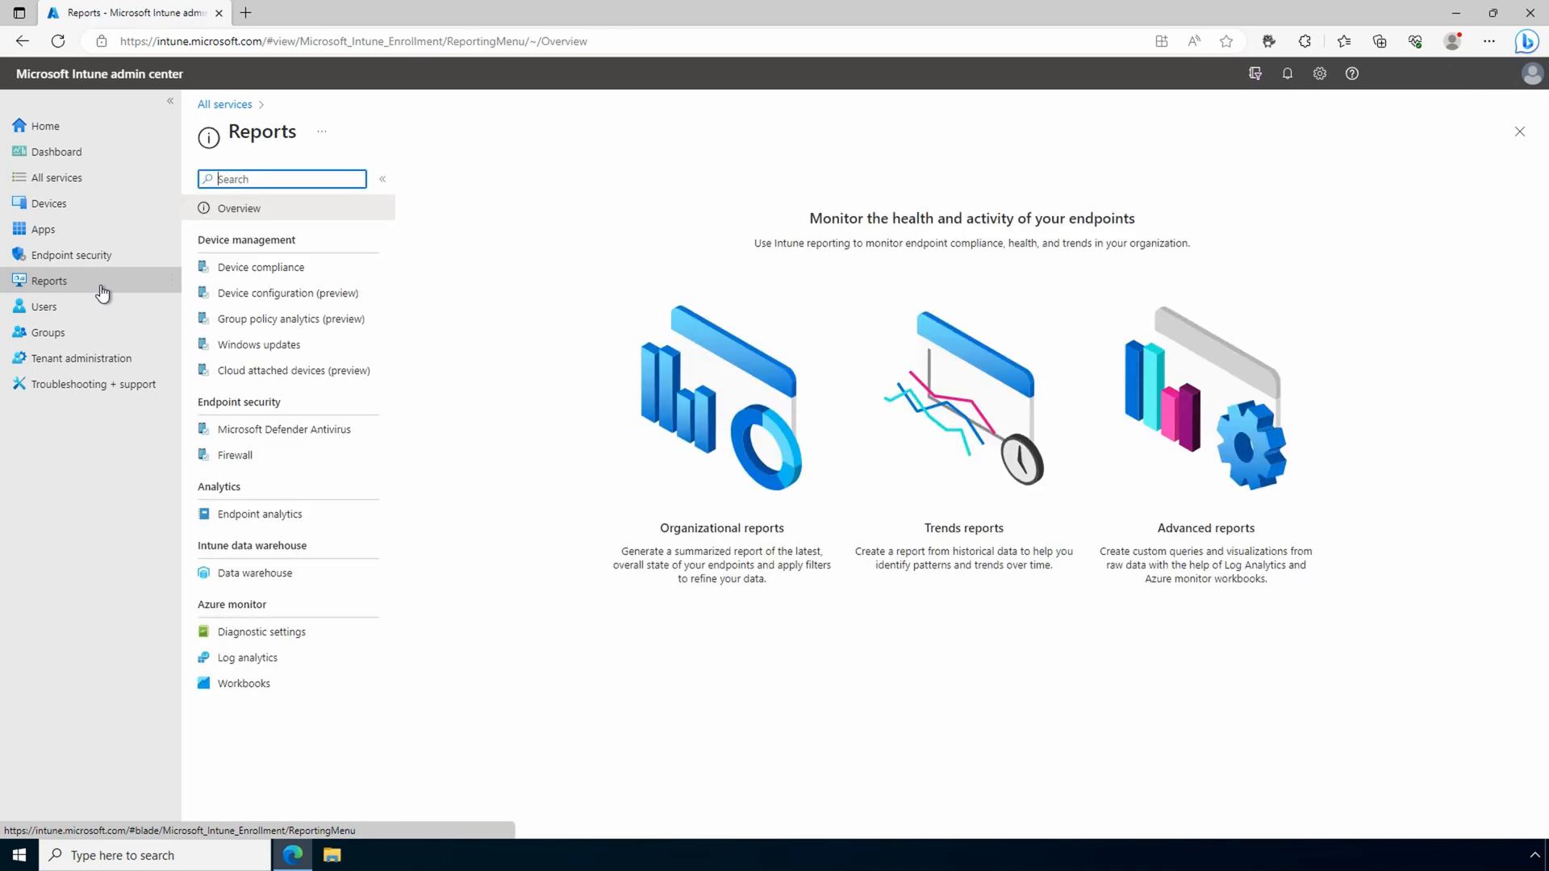
mouse_move(45, 319)
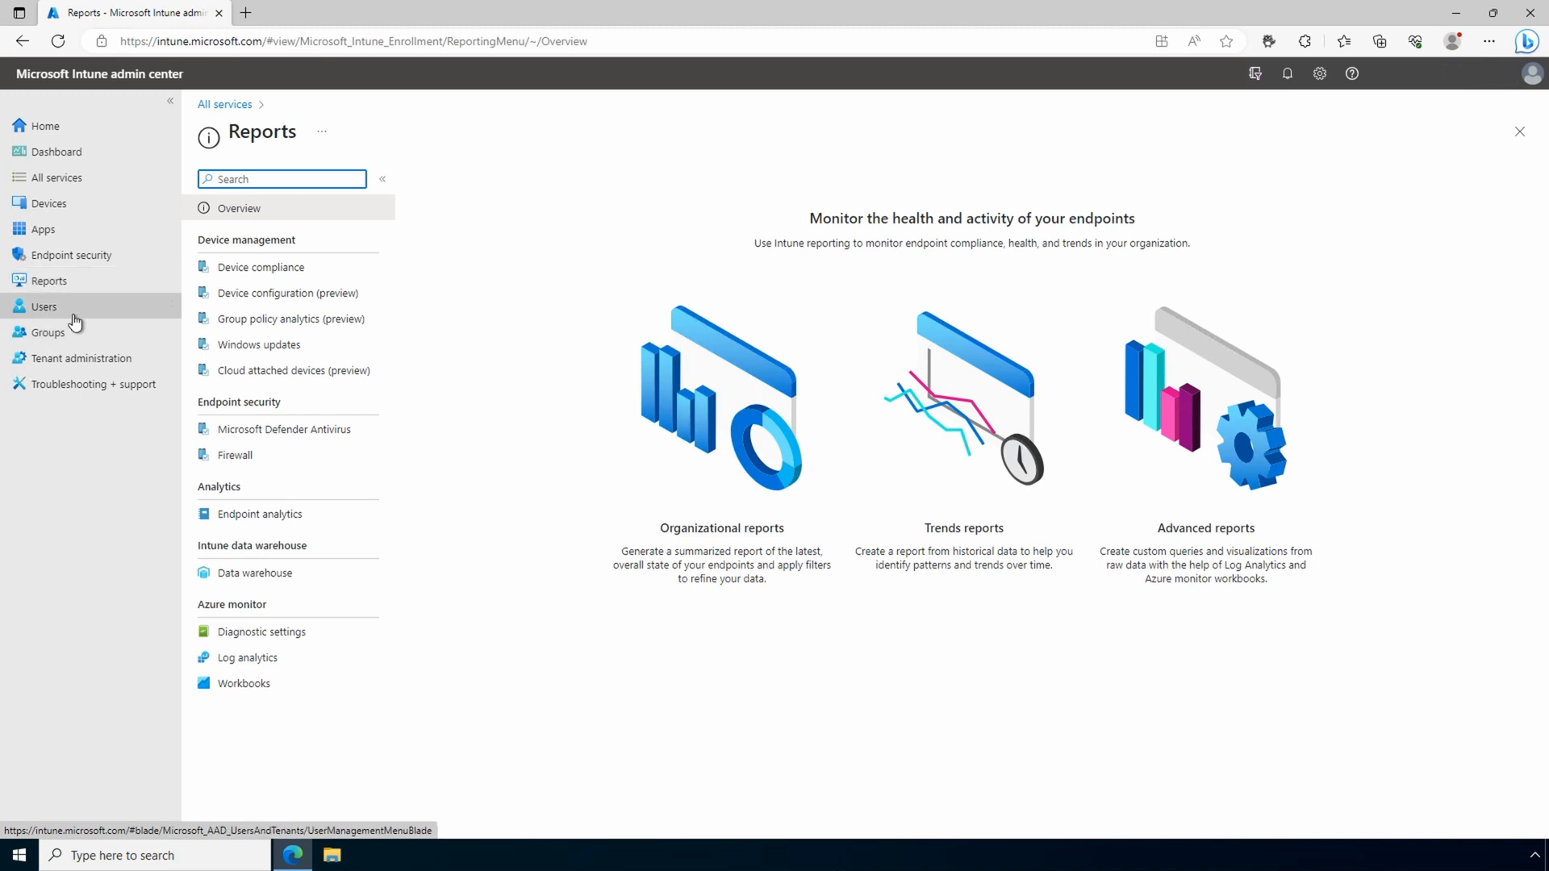
left_click(44, 307)
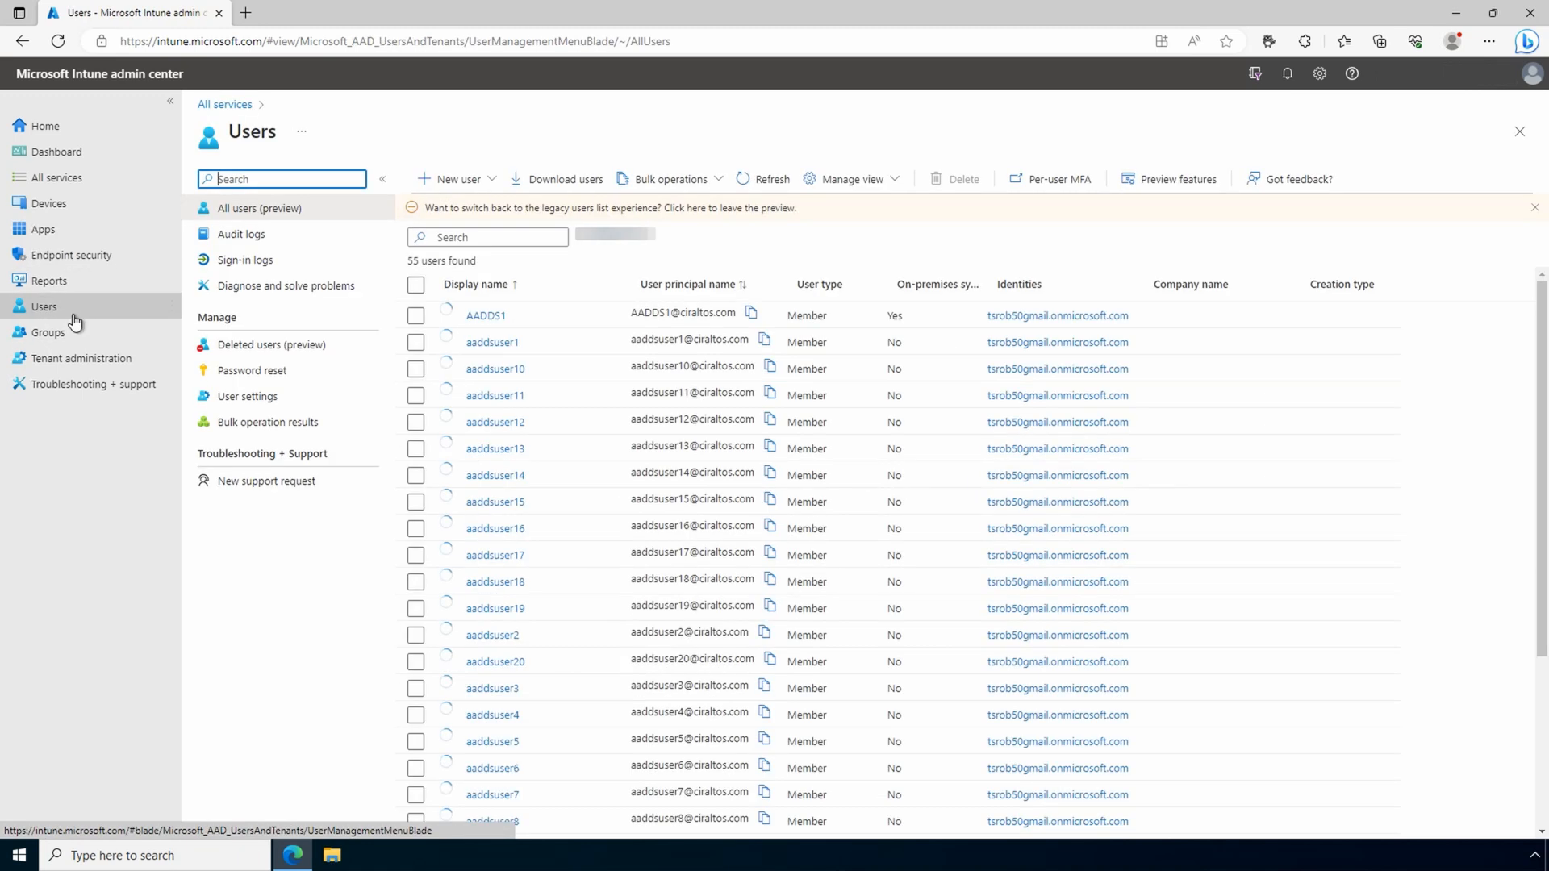
Show the Groups list of 34 groups, then the Tenant status details for ciraltos.com
left_click(47, 332)
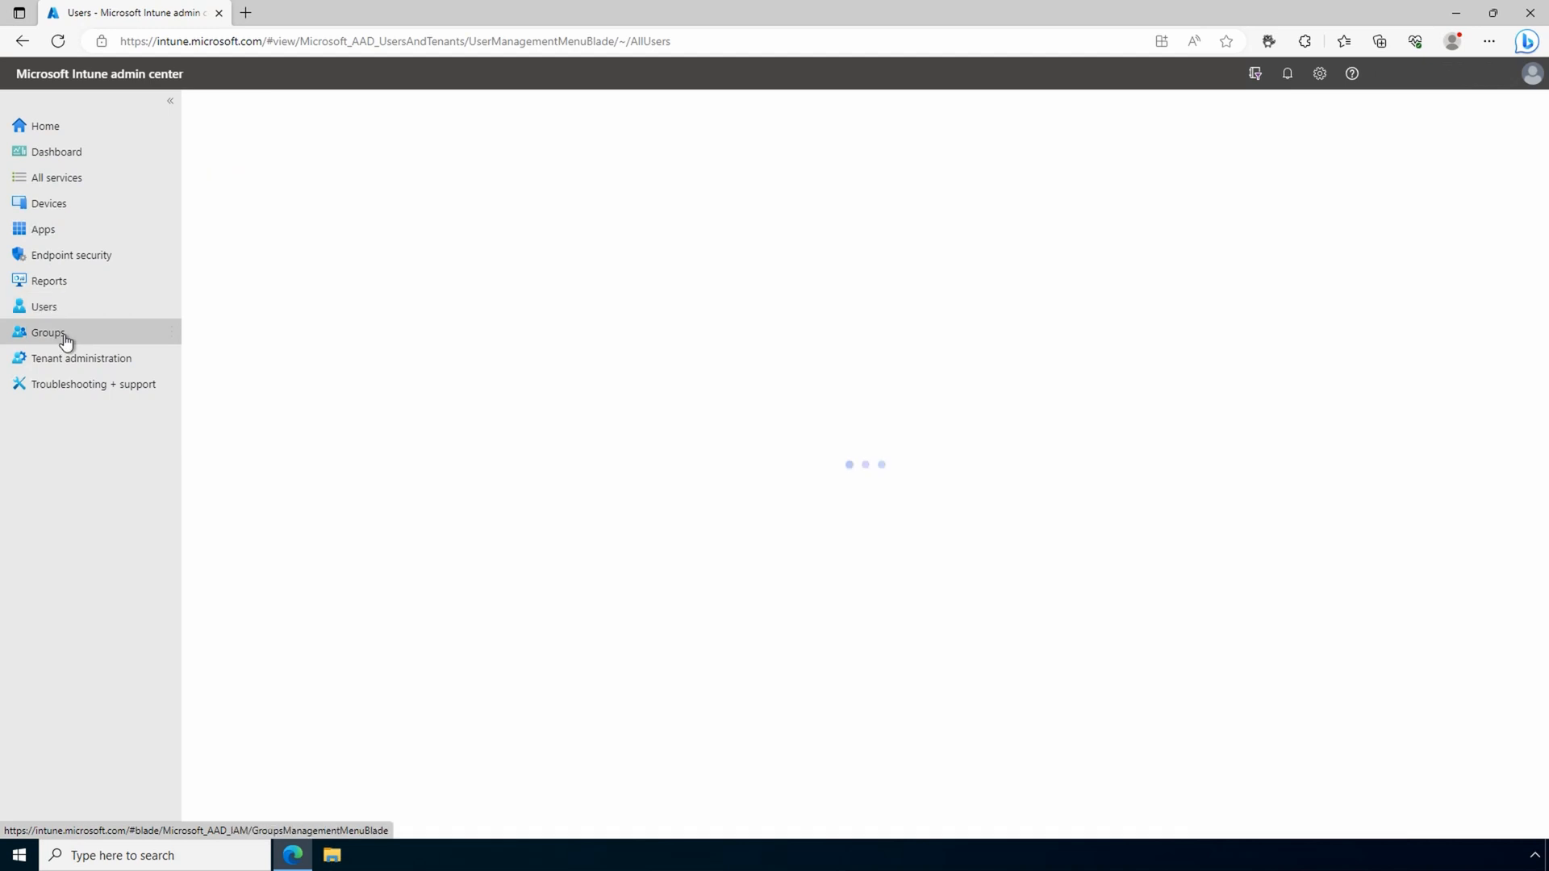
left_click(47, 332)
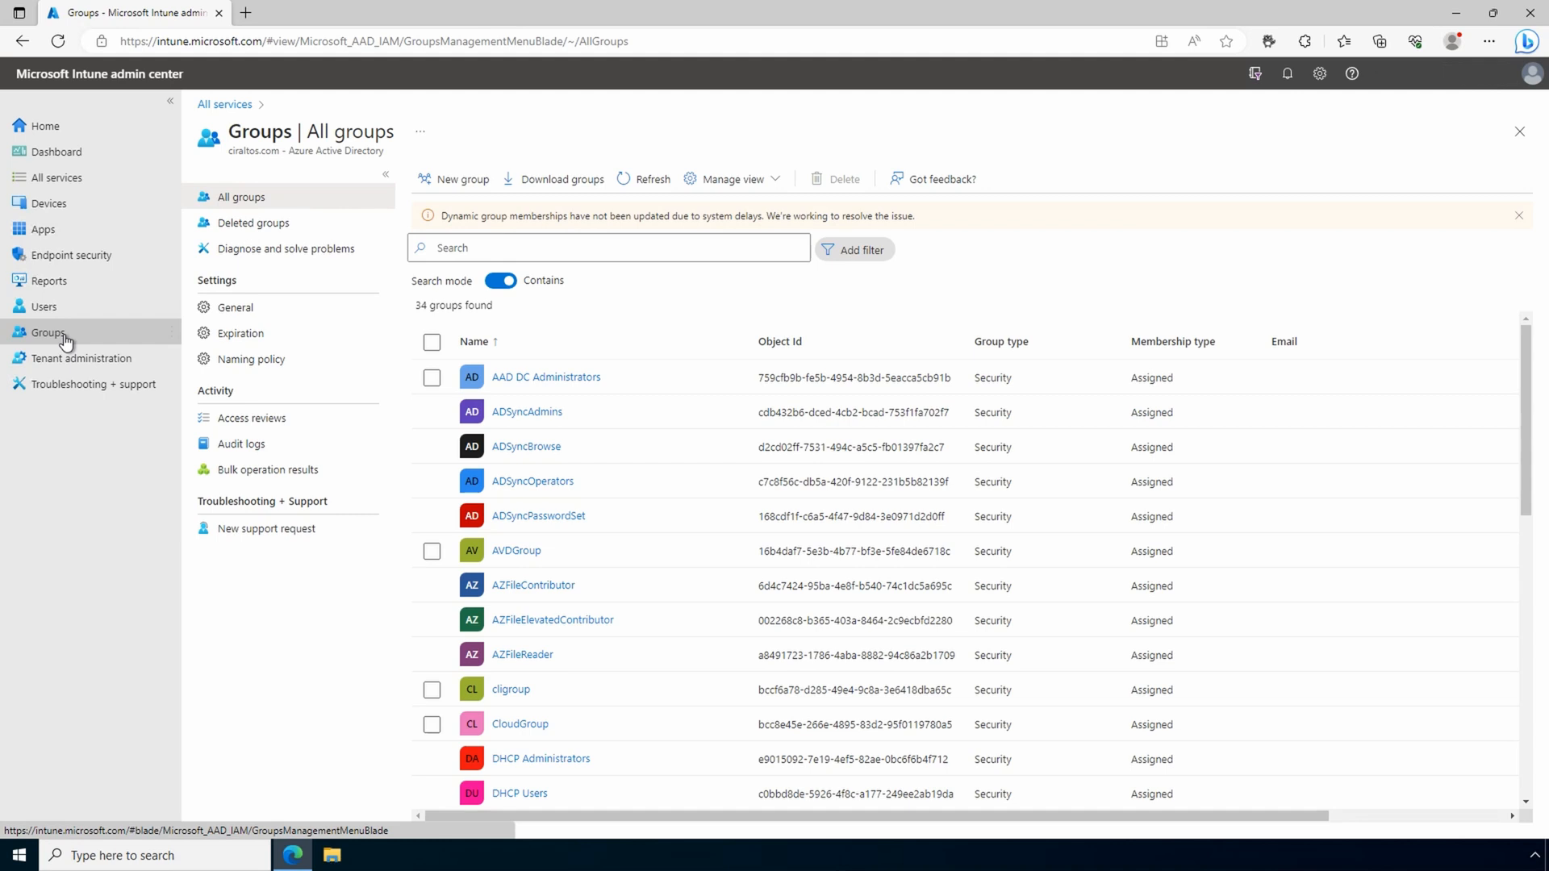
left_click(81, 358)
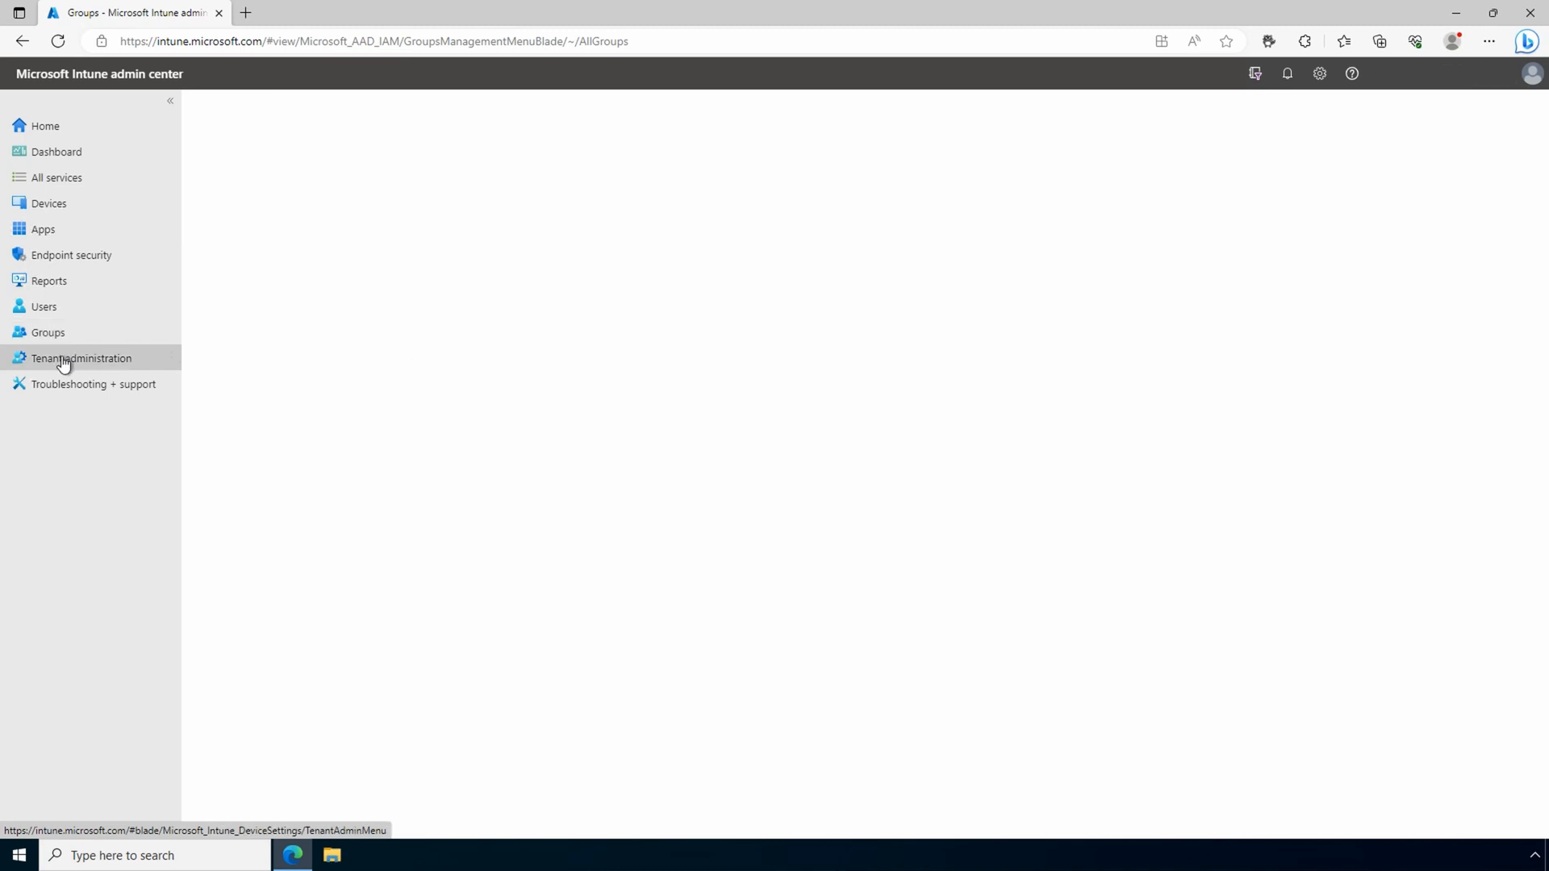
left_click(81, 359)
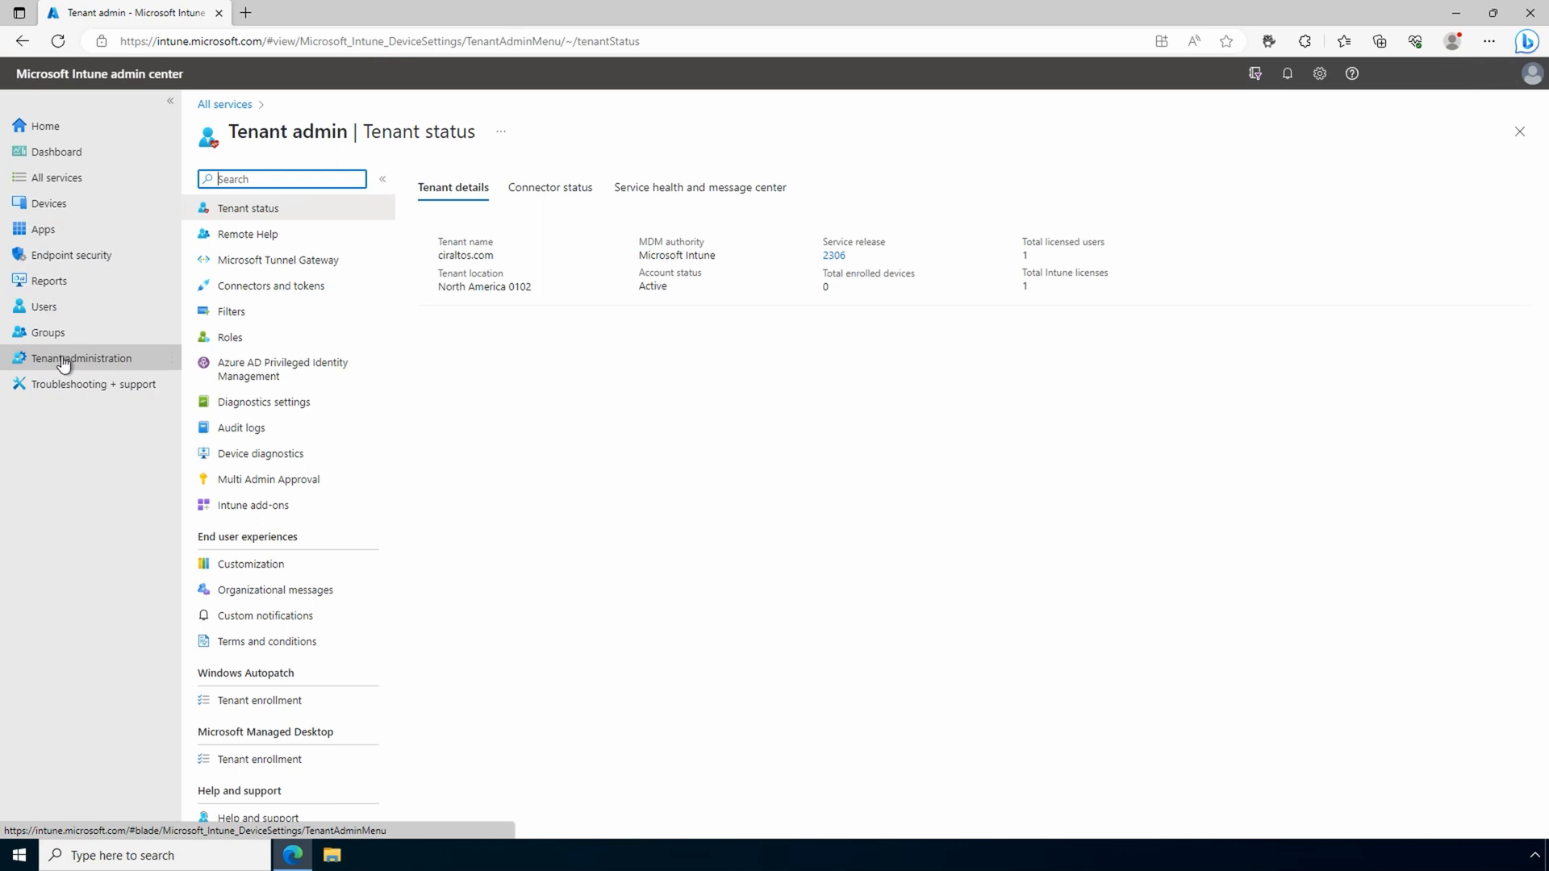
In Troubleshooting + support, search 'tes' and show Test User's troubleshooting summary
left_click(93, 383)
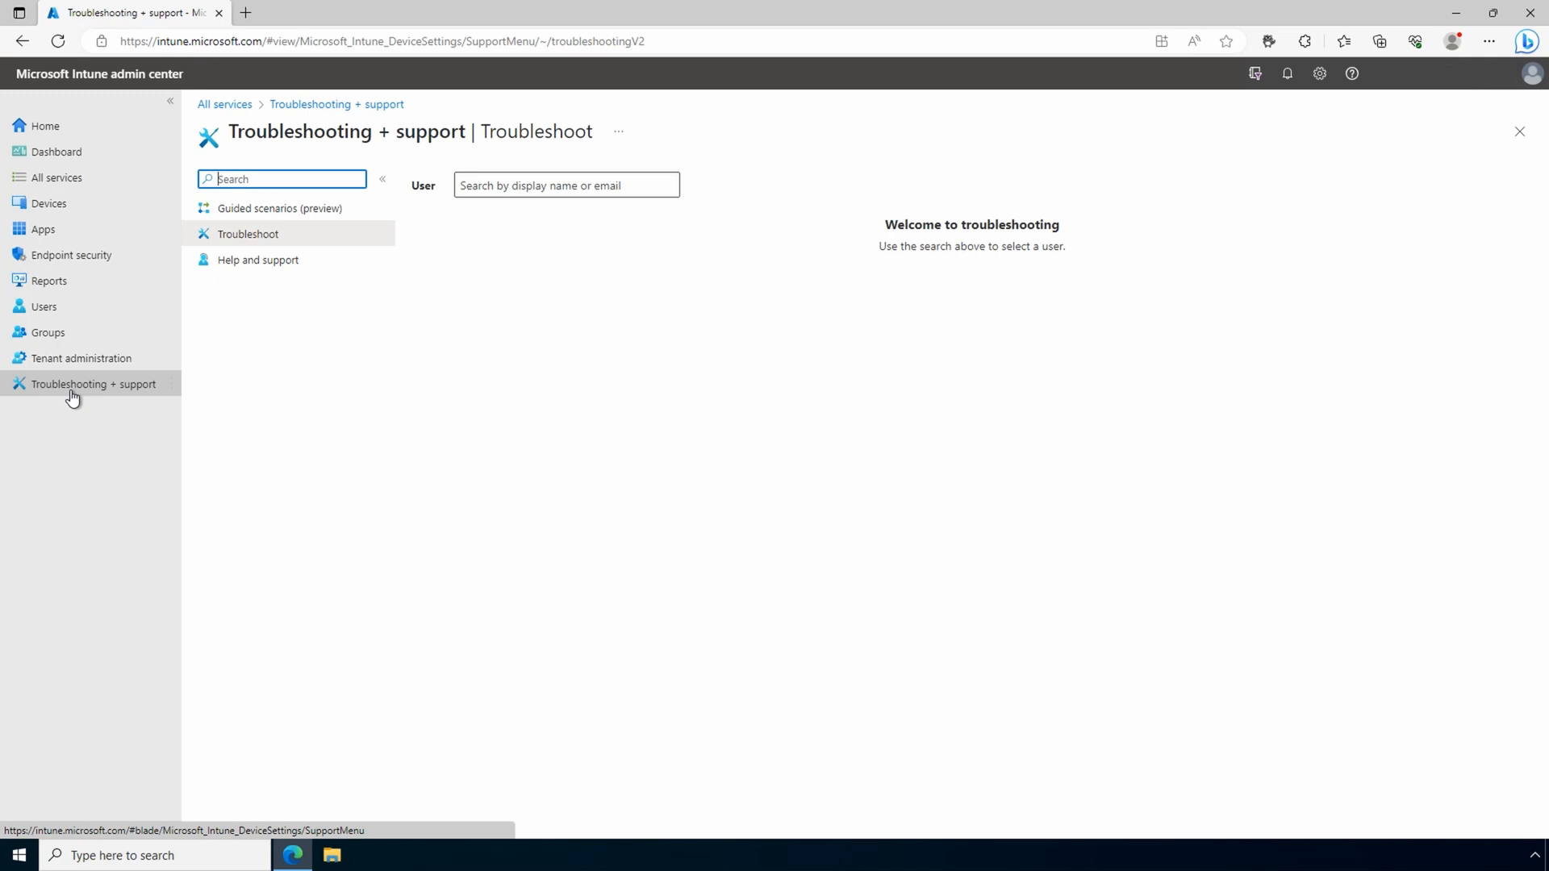
mouse_move(402, 374)
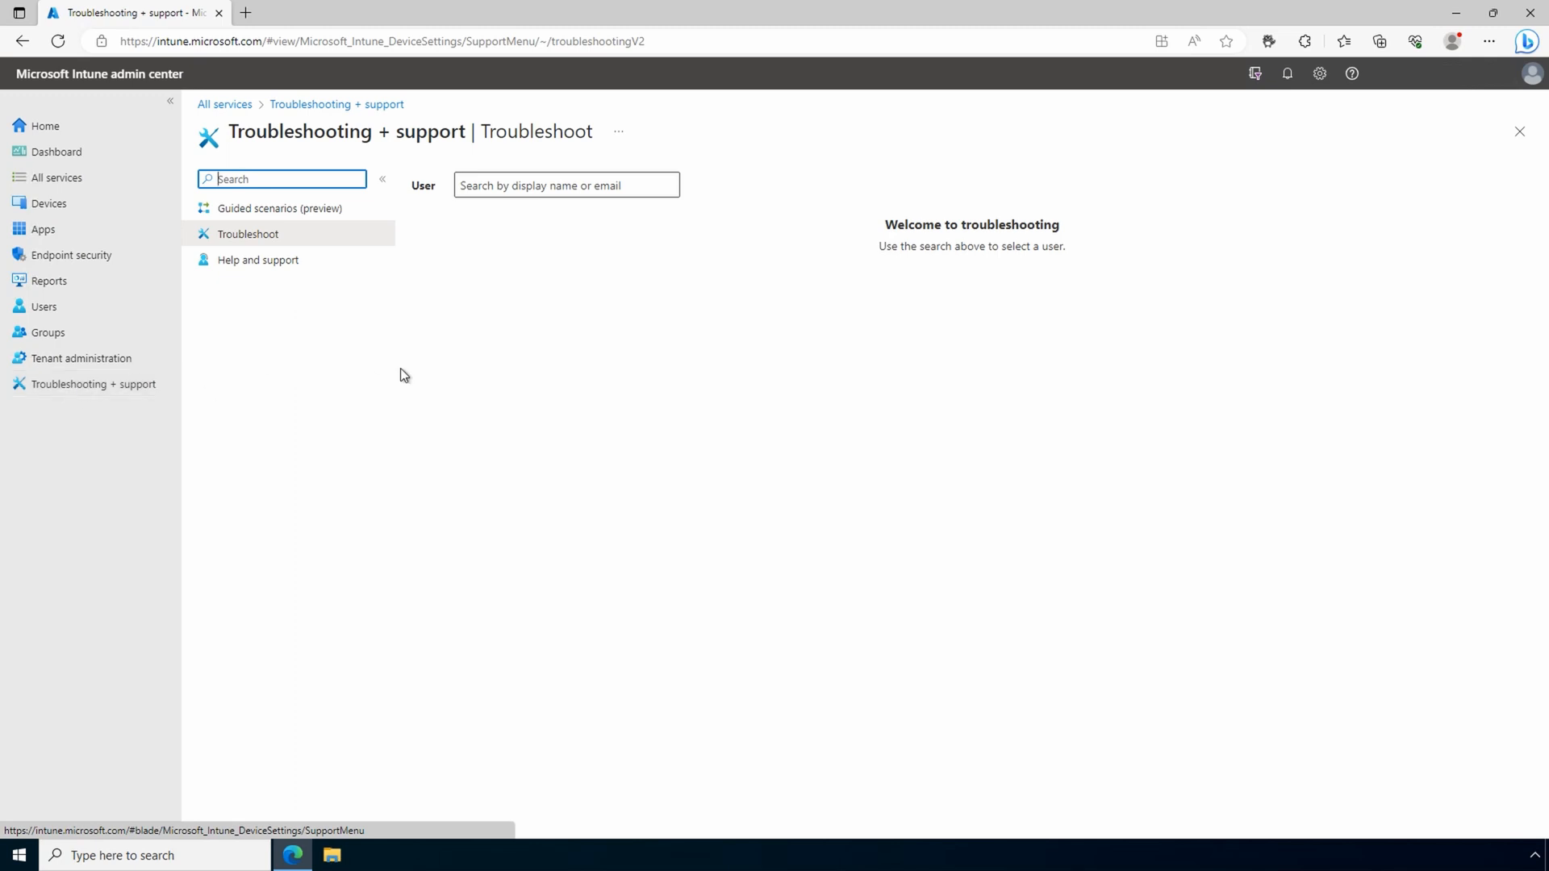
type("tes")
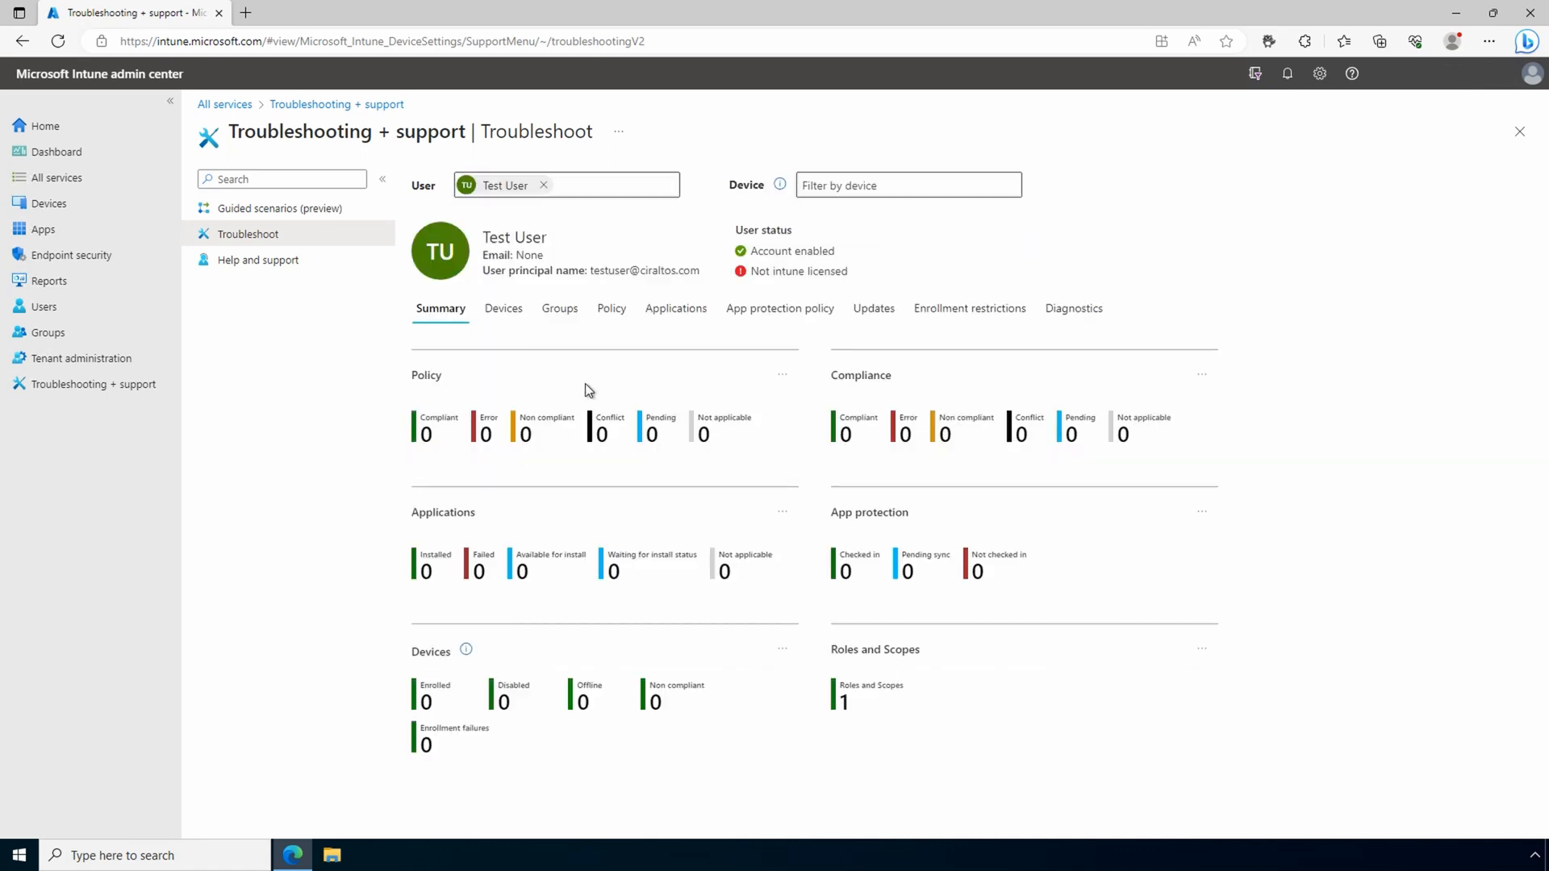
mouse_move(560, 314)
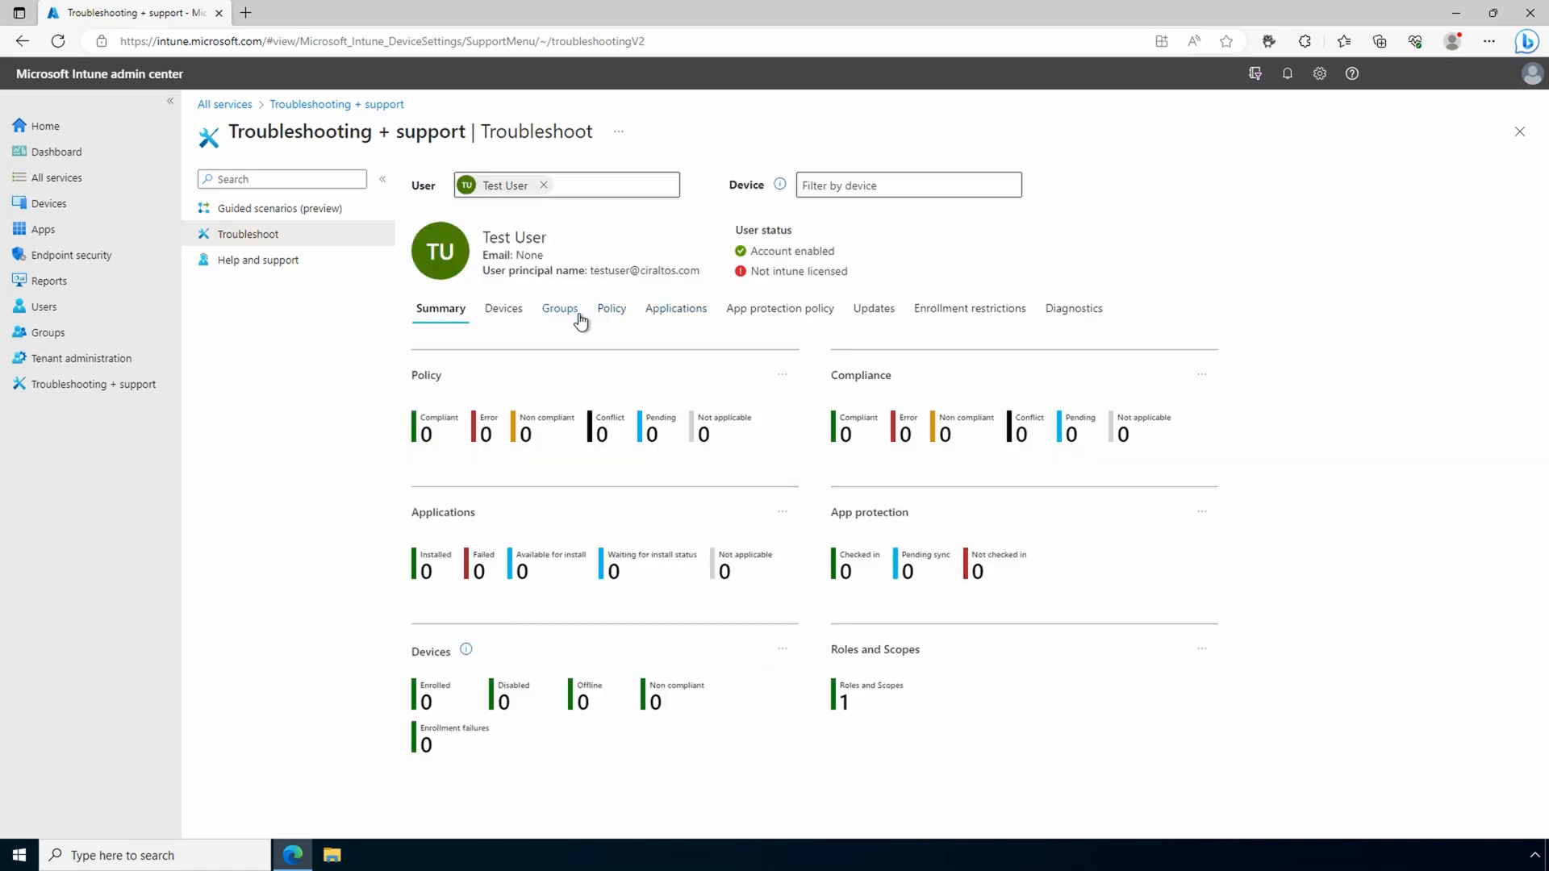